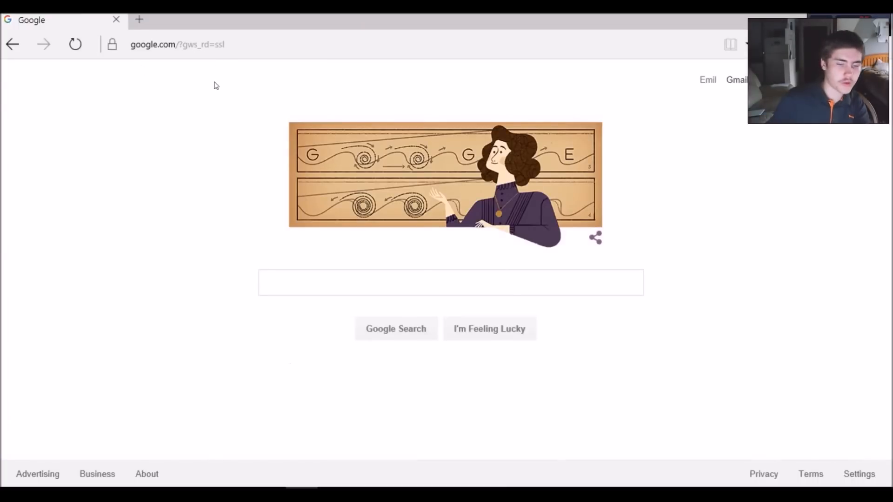
Open hostinger.co.uk, order free hosting, and register with Google.
{"action": "left_click", "coordinate": [200, 44]}
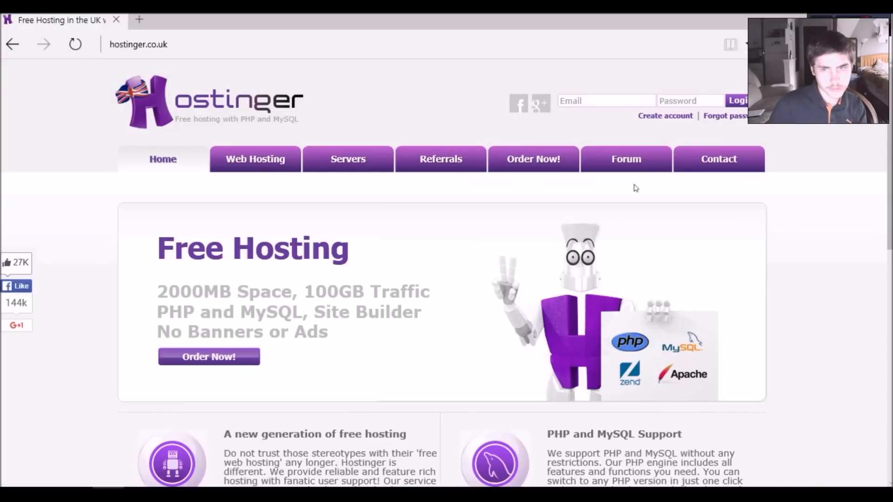
{"action": "left_click", "coordinate": [533, 159]}
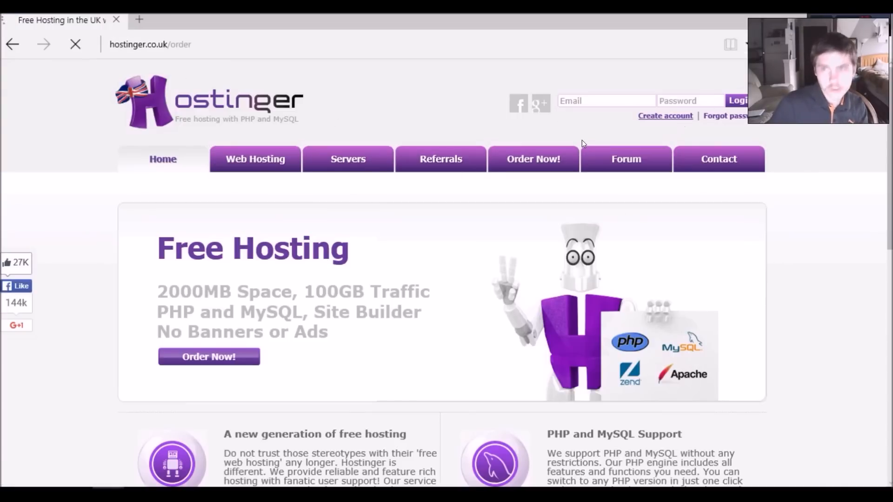
{"action": "left_click", "coordinate": [209, 357]}
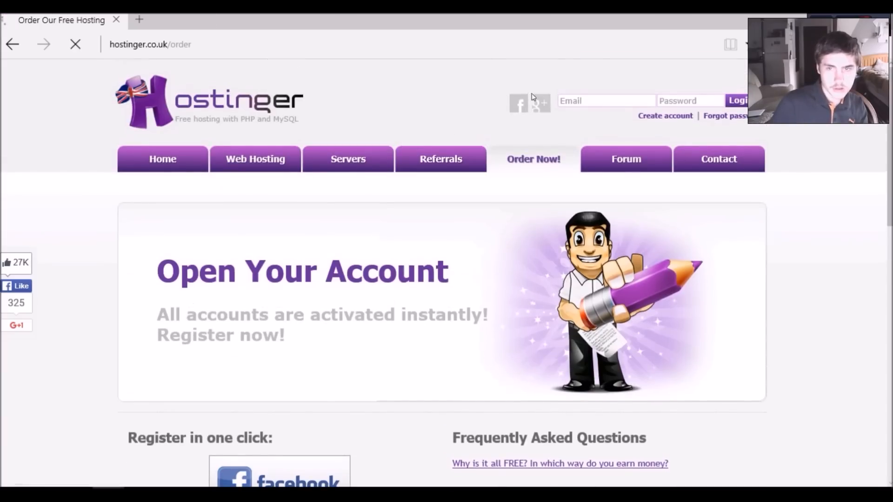
{"action": "left_click", "coordinate": [540, 104]}
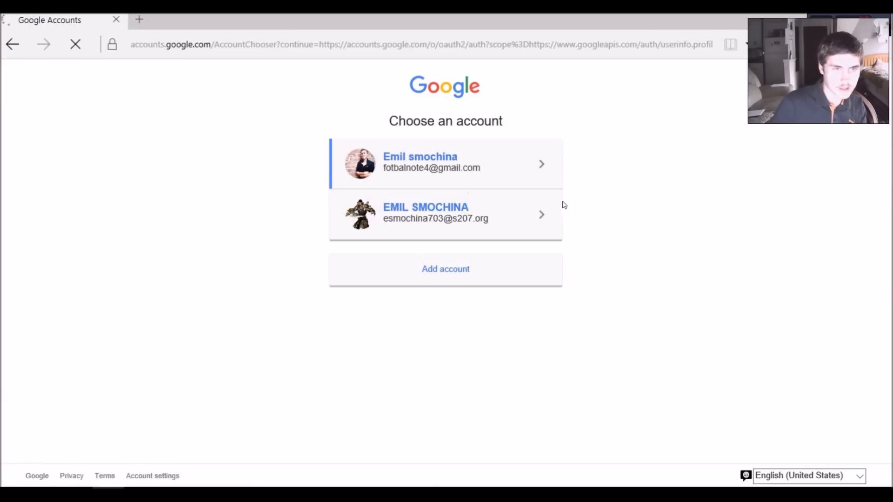
Sign in with the Google account and start a new hosting account.
{"action": "left_click", "coordinate": [445, 163]}
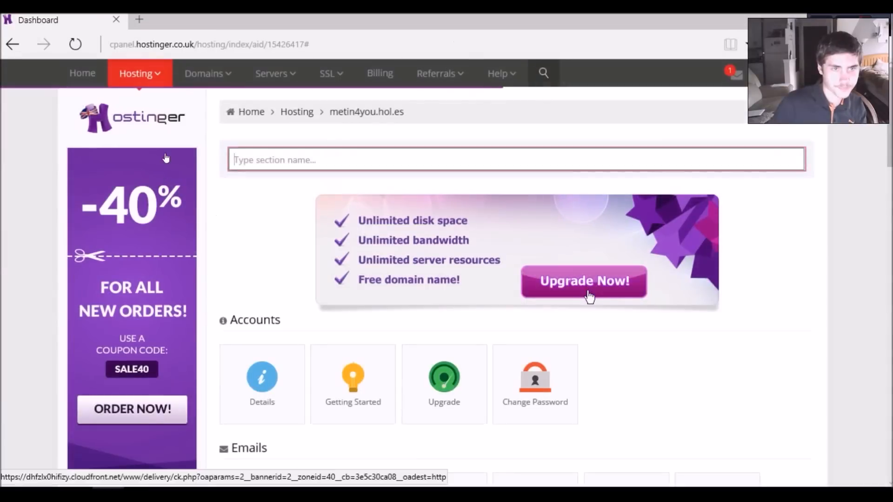
{"action": "left_click", "coordinate": [135, 73]}
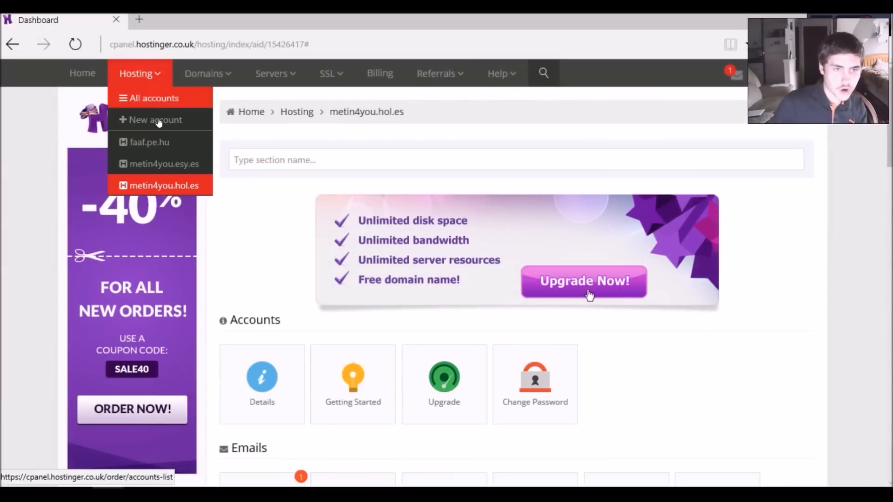
{"action": "left_click", "coordinate": [156, 119]}
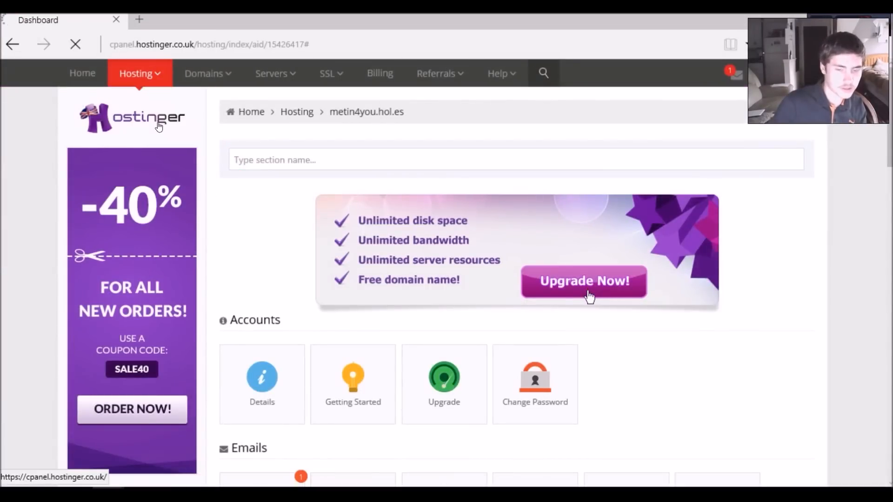
{"action": "left_click", "coordinate": [583, 281]}
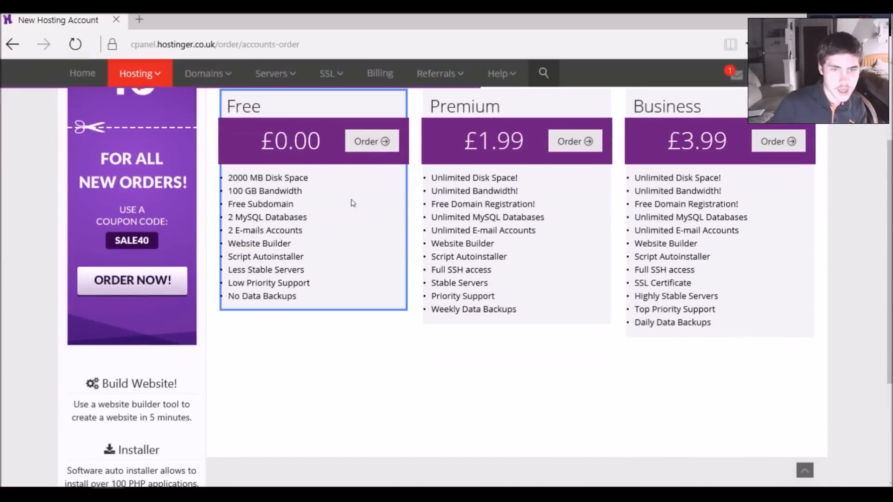
Order the Free plan and review the Step 2 domain and password form.
{"action": "left_click", "coordinate": [371, 141]}
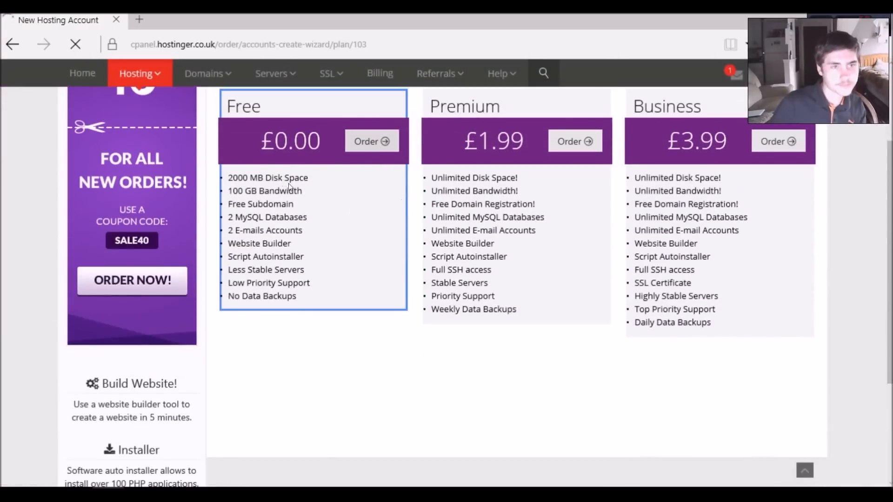
{"action": "left_click", "coordinate": [371, 142]}
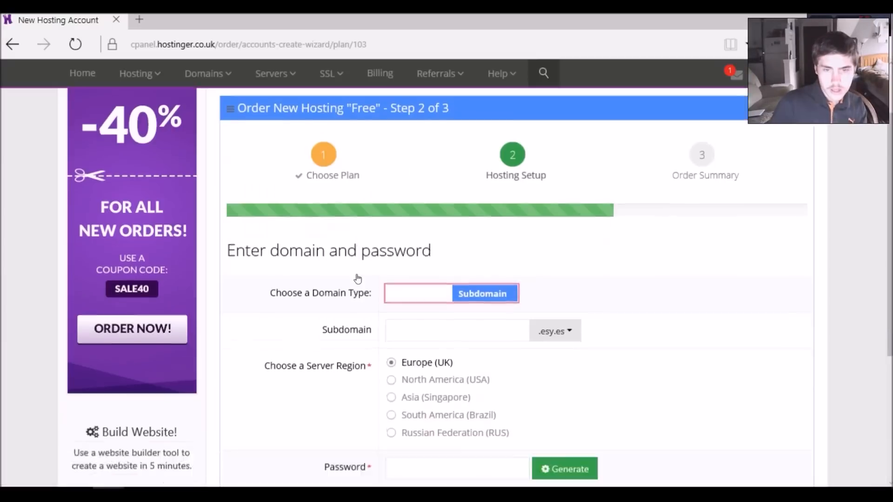
{"action": "scroll", "scroll_direction": "down", "scroll_amount": 3}
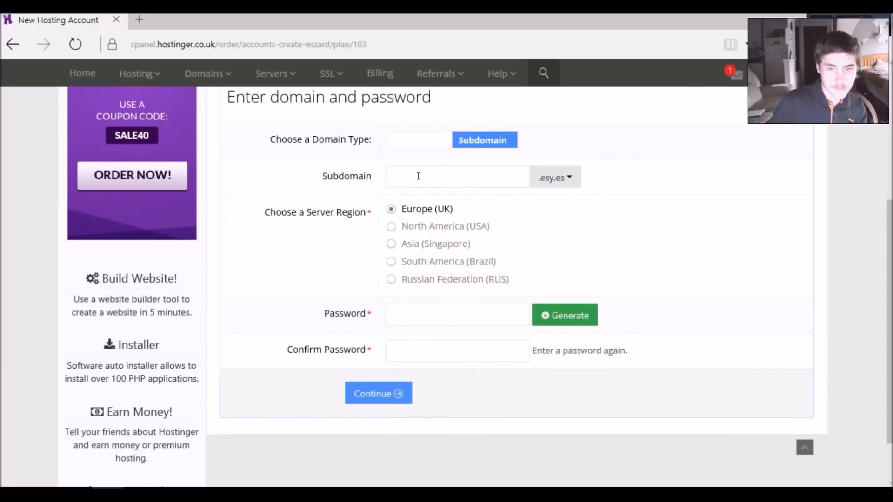
{"action": "mouse_move", "coordinate": [437, 337]}
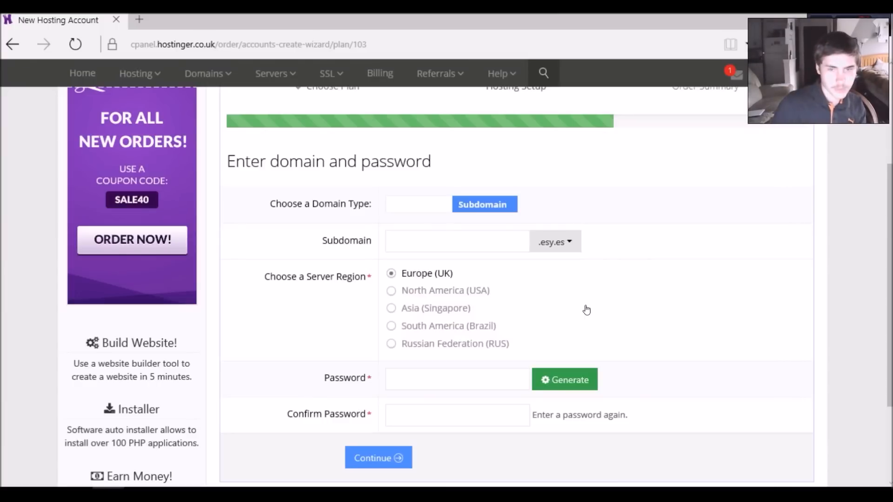
{"action": "scroll", "scroll_direction": "up", "scroll_amount": 3}
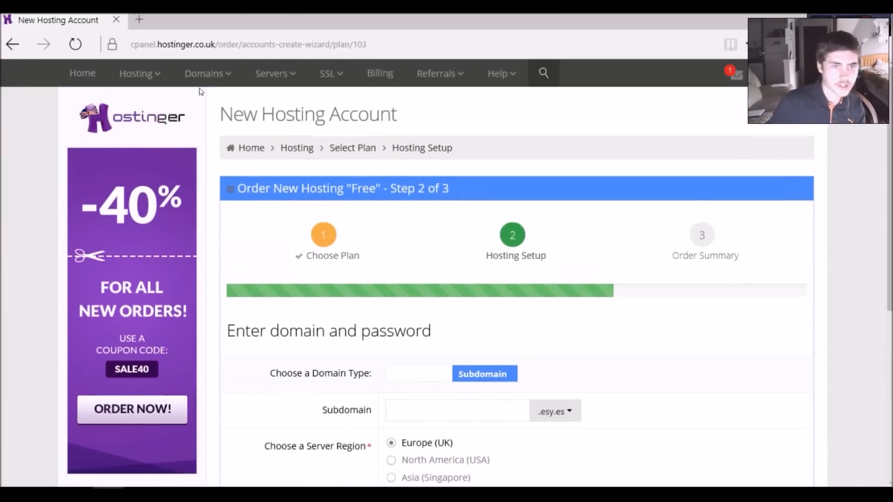
Open the faaf.pe.hu account dashboard and enter faaf.pe.hu in a new tab.
{"action": "left_click", "coordinate": [136, 73]}
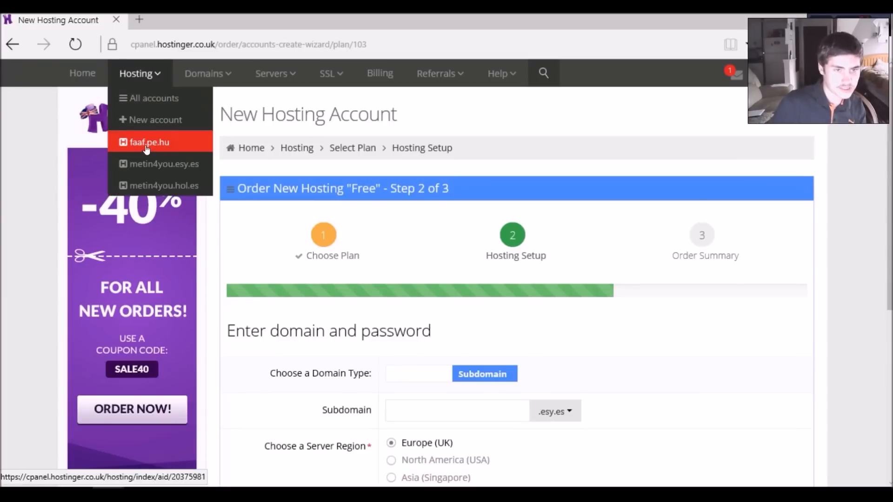
{"action": "left_click", "coordinate": [149, 142]}
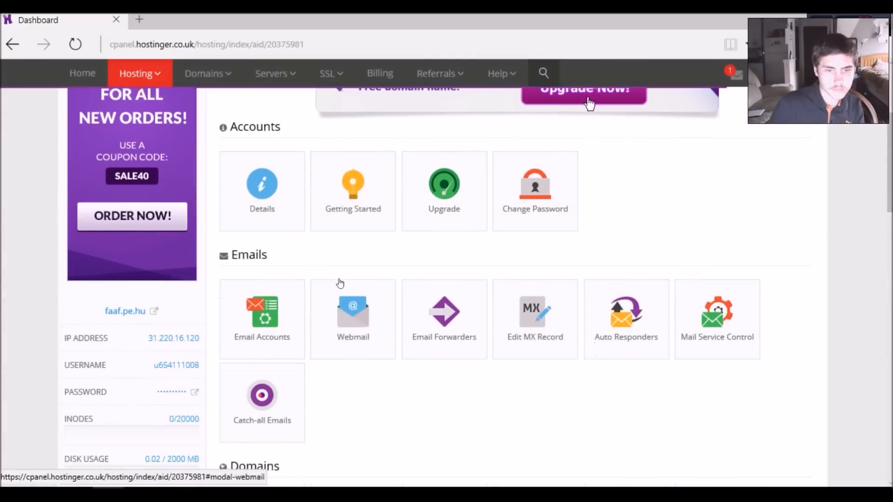
{"action": "scroll", "scroll_direction": "down", "scroll_amount": 3}
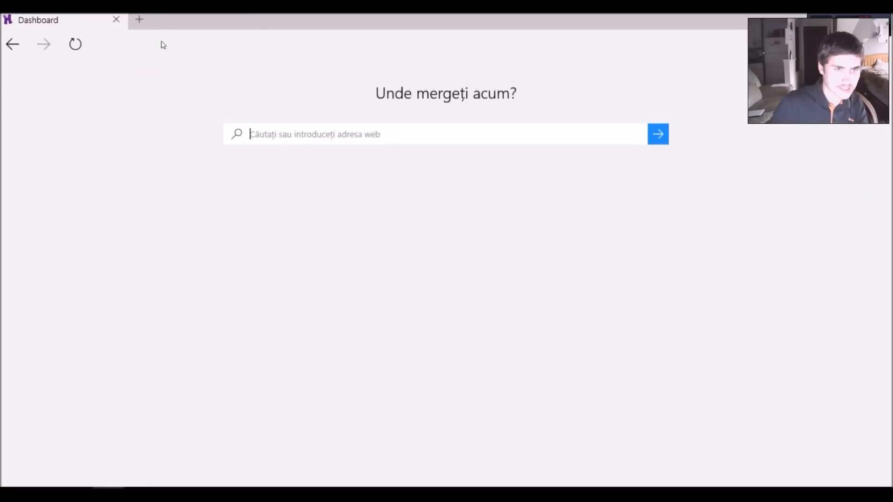
{"action": "type", "text": "faaf.pe.hu □"}
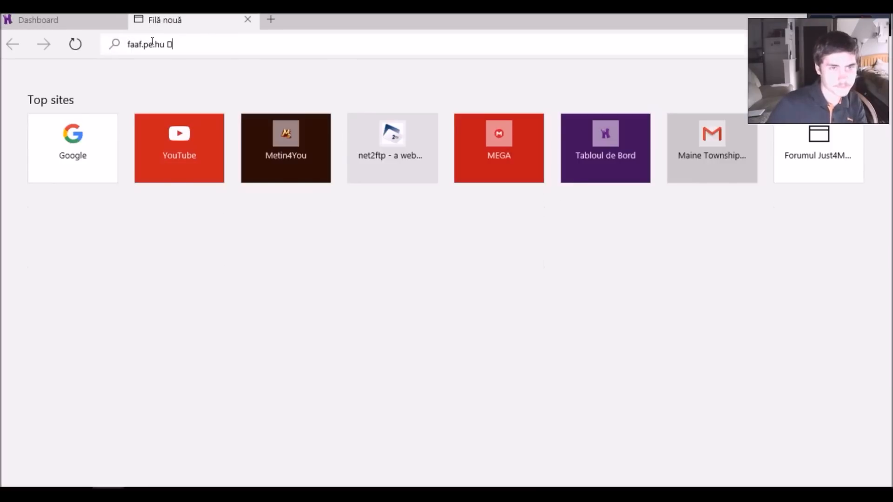
Load faaf.pe.hu, see the empty Index of / page, and return to Dashboard.
{"action": "key", "text": "Enter"}
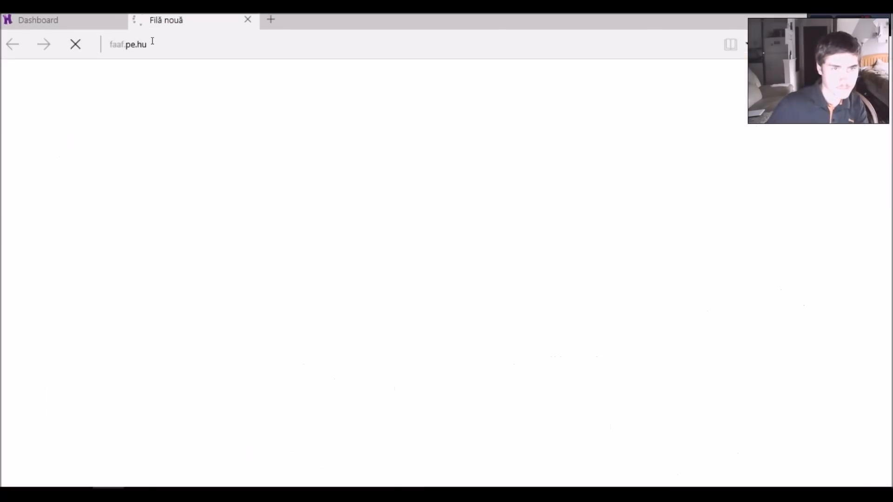
{"action": "key", "text": "Enter"}
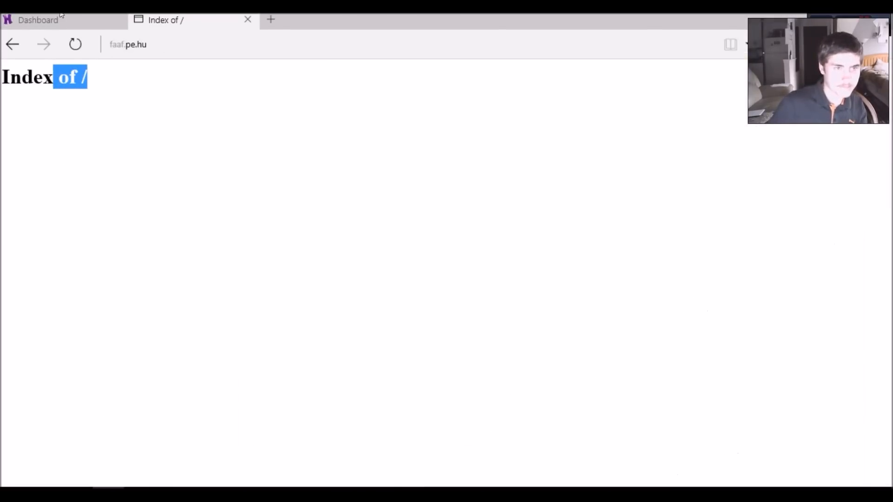
{"action": "left_click", "coordinate": [38, 20]}
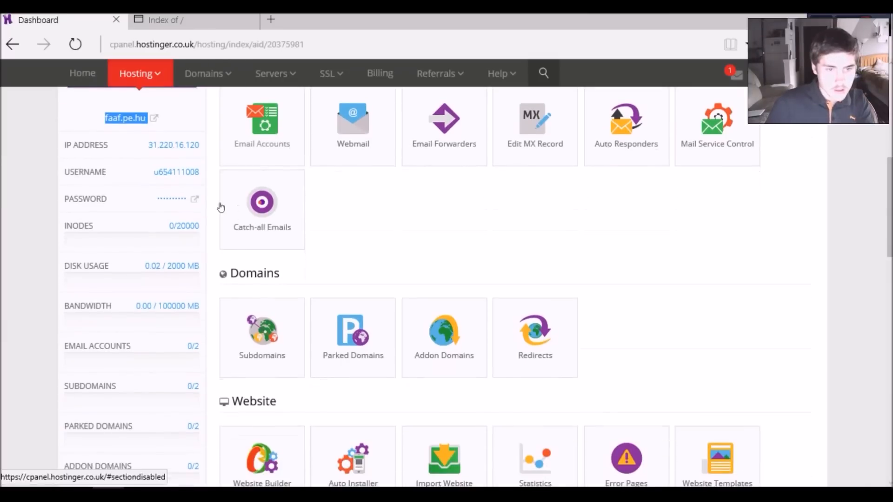
{"action": "scroll", "scroll_direction": "down", "scroll_amount": 3}
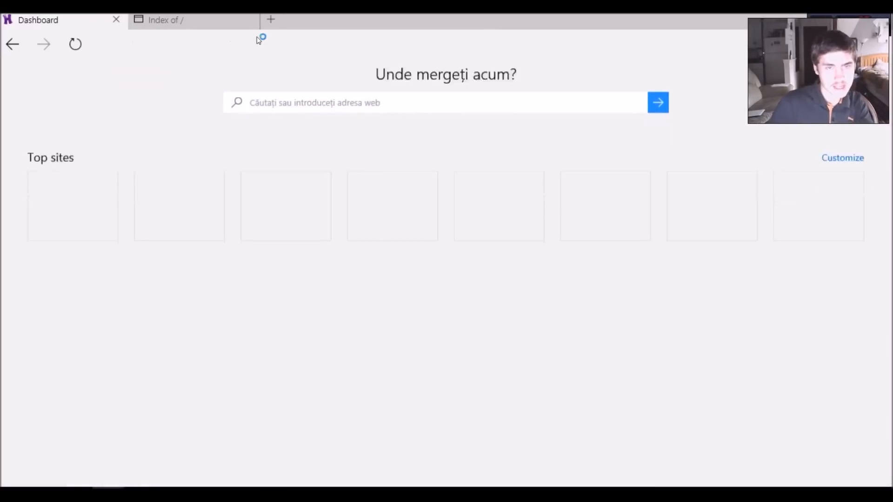
Search Google for 'html5 template' and open the HTML5 UP! templates result.
{"action": "left_click", "coordinate": [271, 19]}
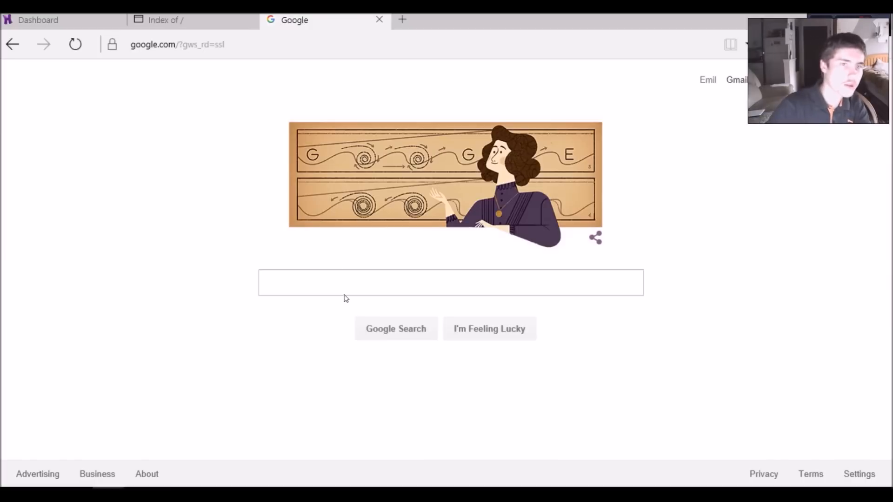
{"action": "type", "text": "ht"}
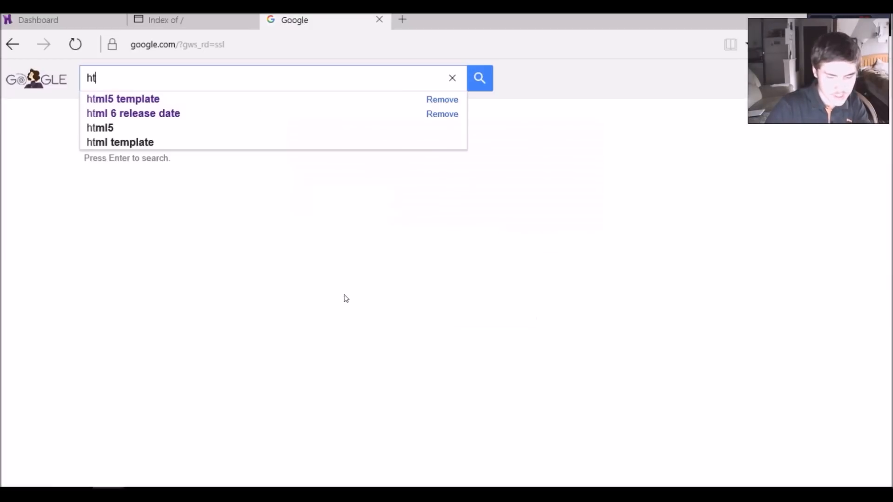
{"action": "left_click", "coordinate": [123, 98]}
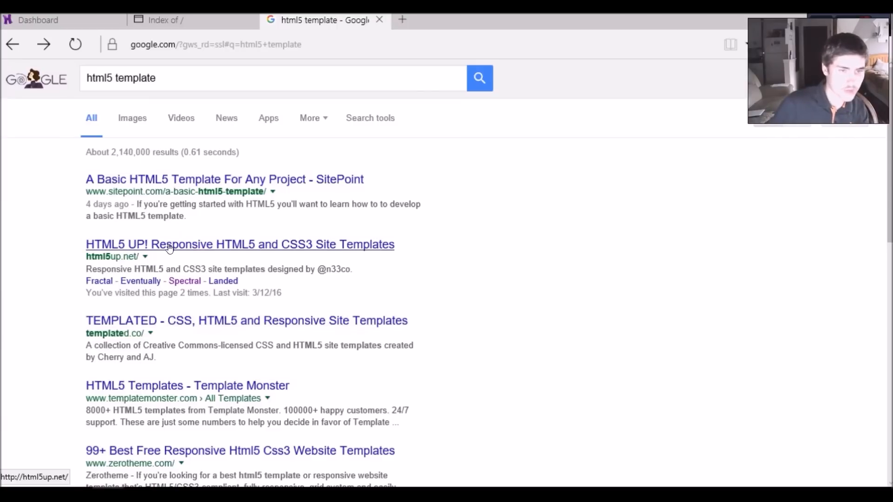
{"action": "left_click", "coordinate": [239, 244]}
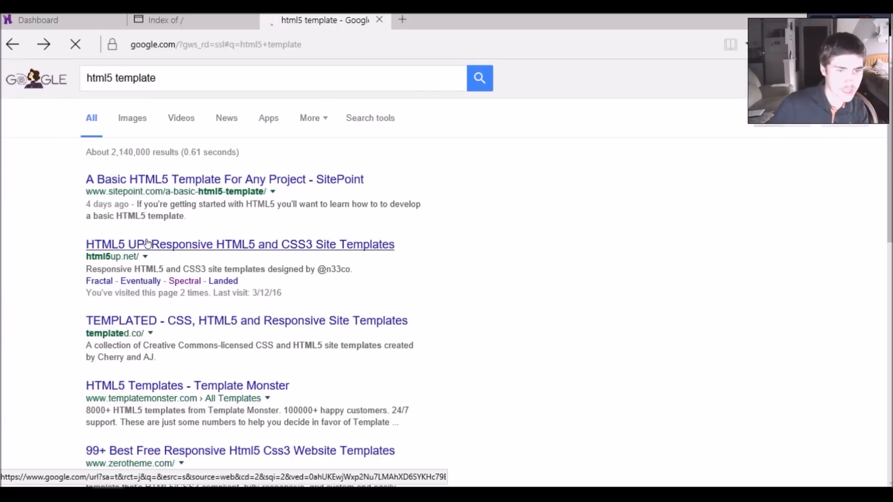
{"action": "left_click", "coordinate": [239, 244]}
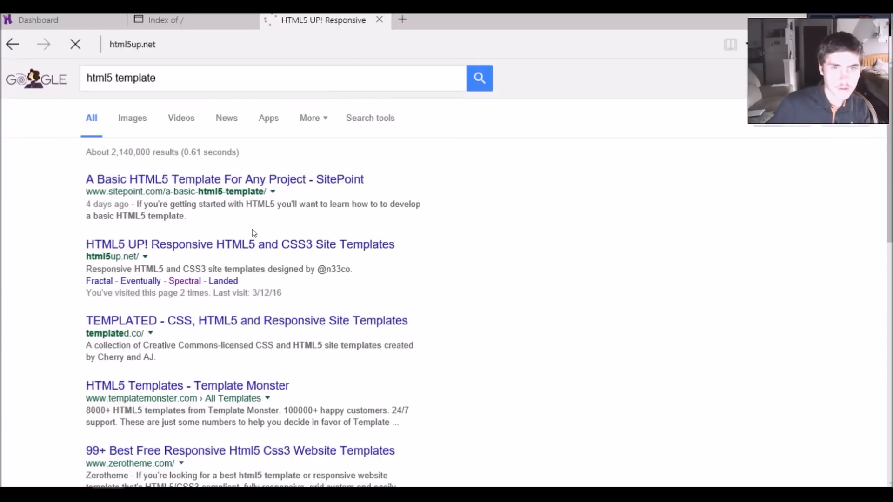
Download the Spectral template zip, dismiss the popup, and try its Live Demo.
{"action": "left_click", "coordinate": [239, 244]}
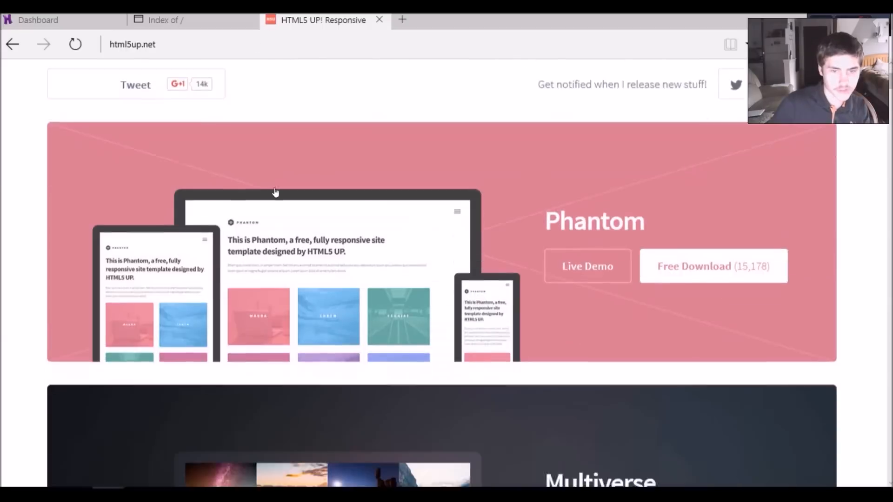
{"action": "scroll", "scroll_direction": "down", "scroll_amount": 3}
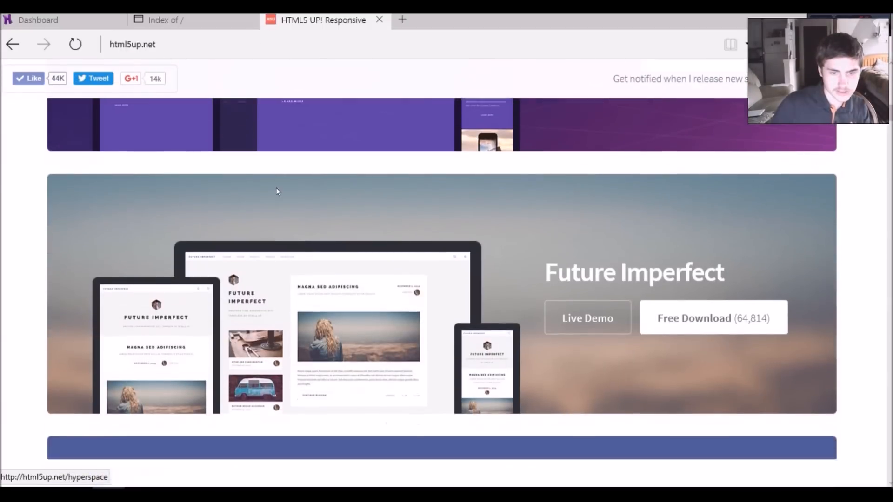
{"action": "scroll", "scroll_direction": "down", "scroll_amount": 3}
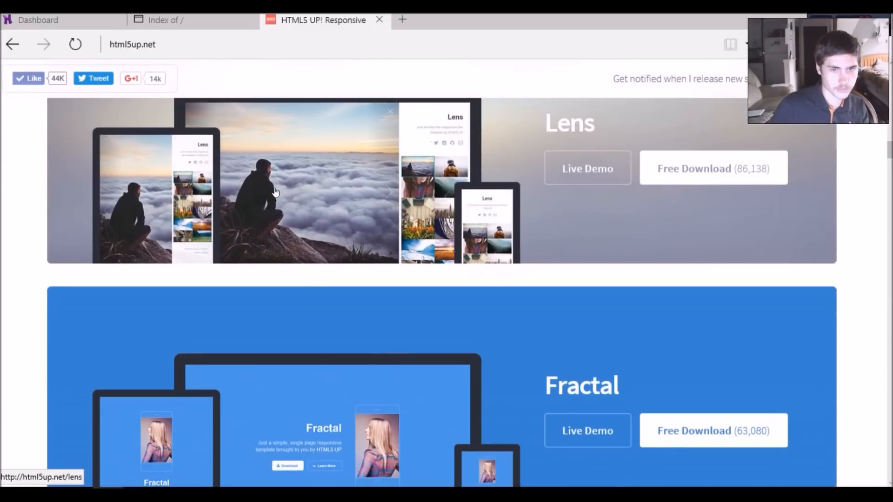
{"action": "scroll", "scroll_direction": "down", "scroll_amount": 3}
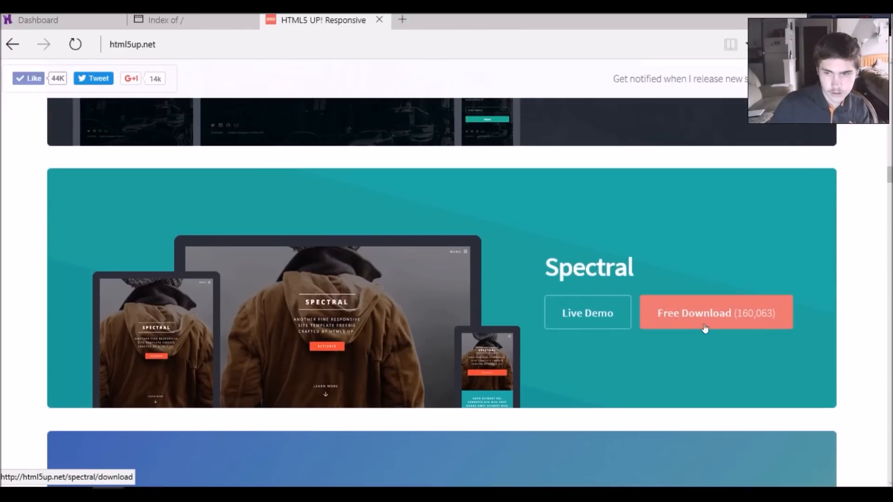
{"action": "left_click", "coordinate": [716, 313]}
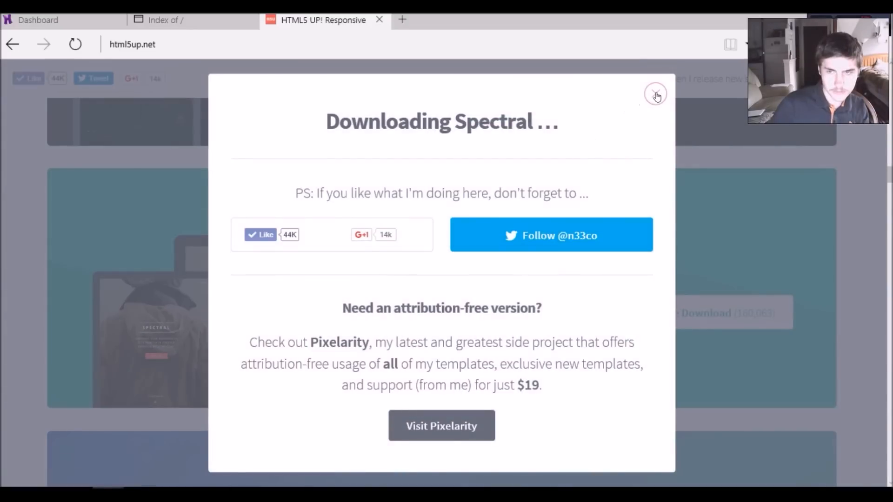
{"action": "left_click", "coordinate": [655, 94]}
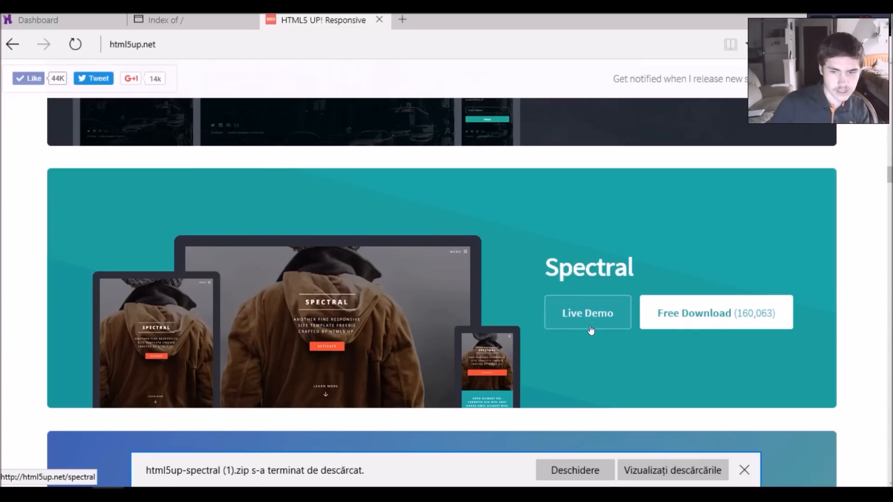
{"action": "left_click", "coordinate": [587, 312]}
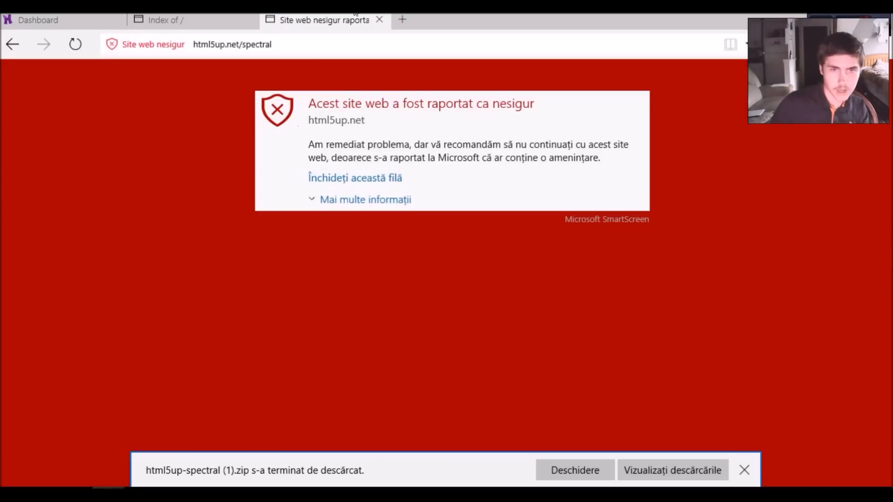
Close the SmartScreen warning tab and browse the faaf.pe.hu dashboard's hosting tools.
{"action": "left_click", "coordinate": [378, 20]}
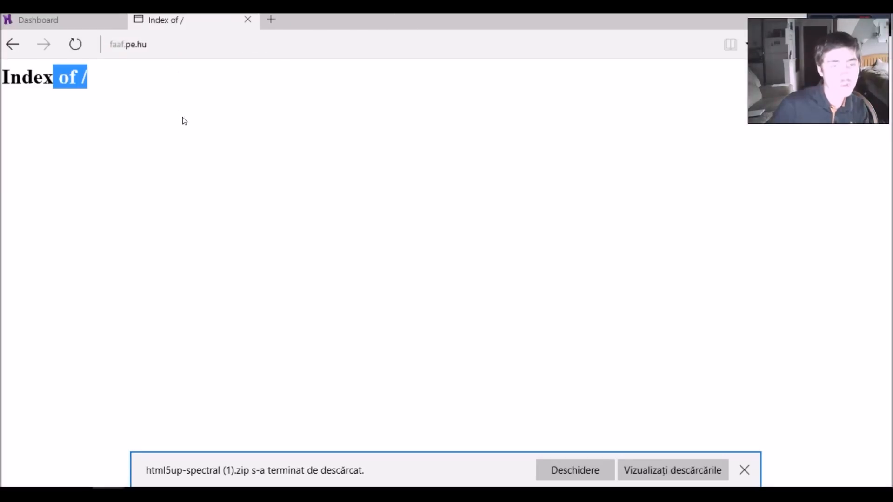
{"action": "left_click", "coordinate": [38, 20]}
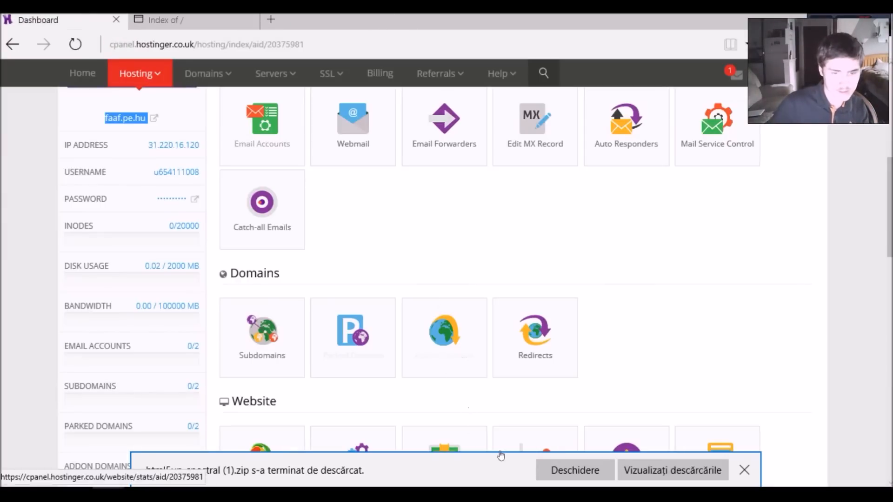
{"action": "scroll", "scroll_direction": "down", "scroll_amount": 3}
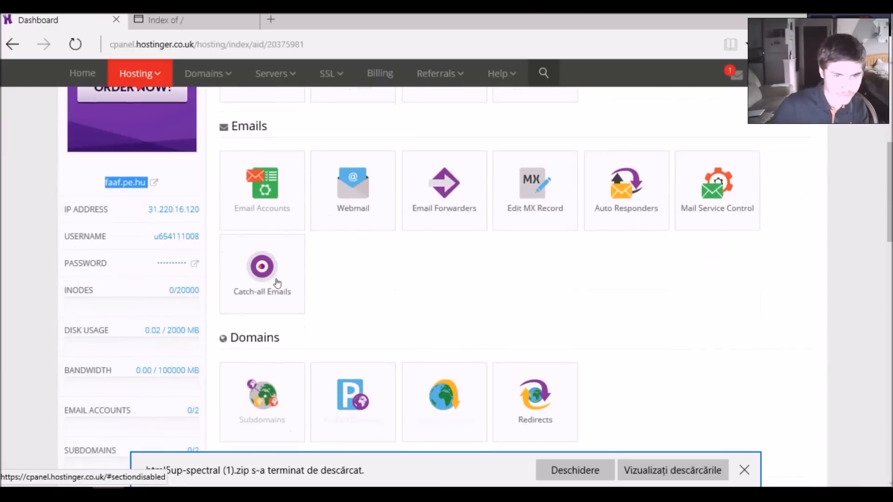
{"action": "scroll", "scroll_direction": "down", "scroll_amount": 3}
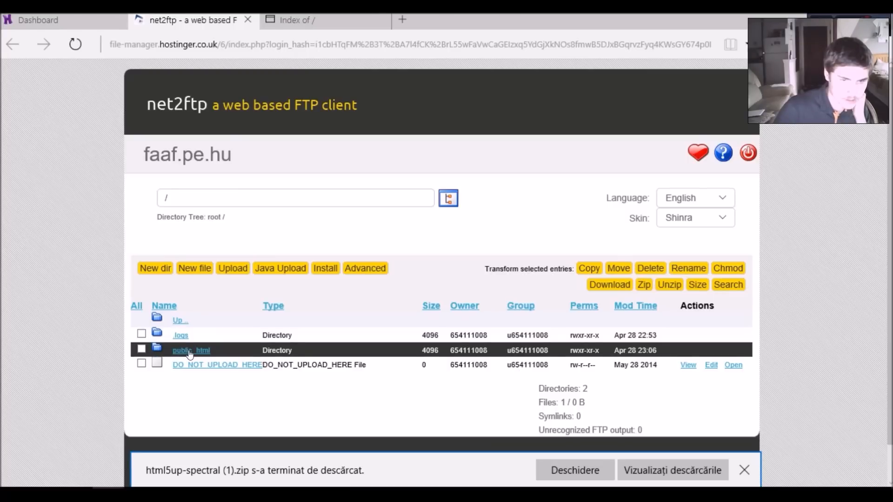
Open public_html in net2ftp and bring up its upload page.
{"action": "left_click", "coordinate": [190, 350]}
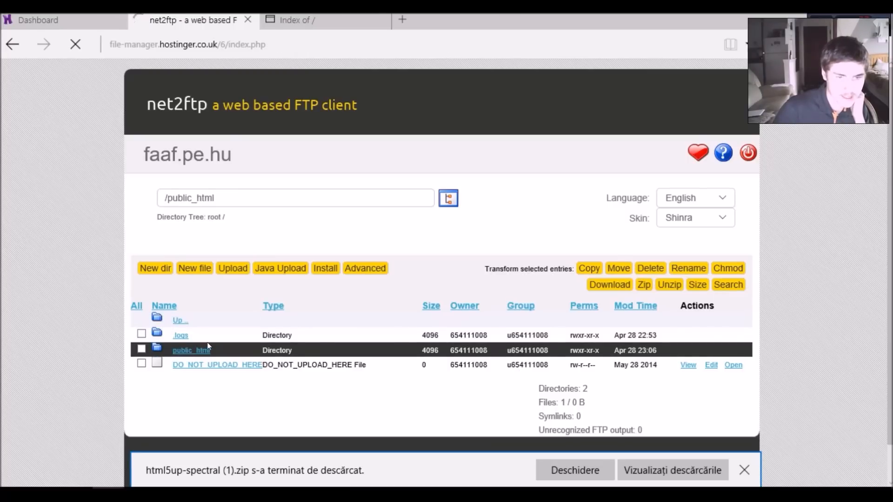
{"action": "left_click", "coordinate": [191, 350]}
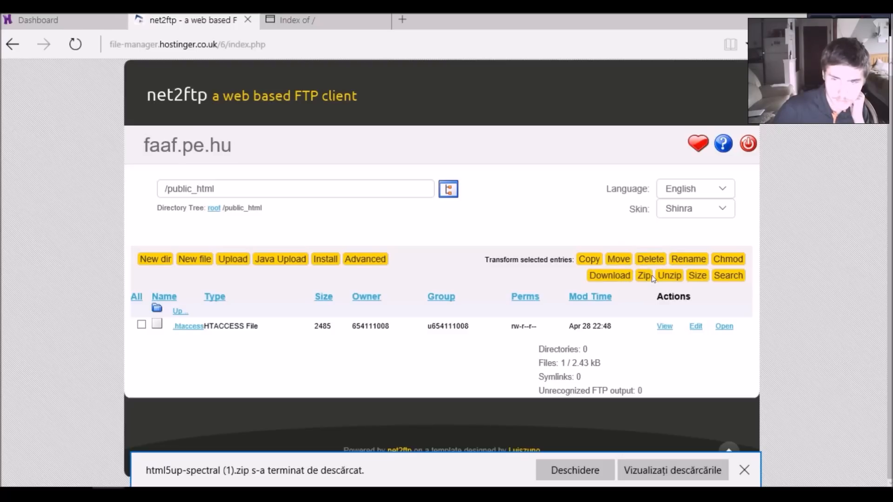
{"action": "mouse_move", "coordinate": [636, 278]}
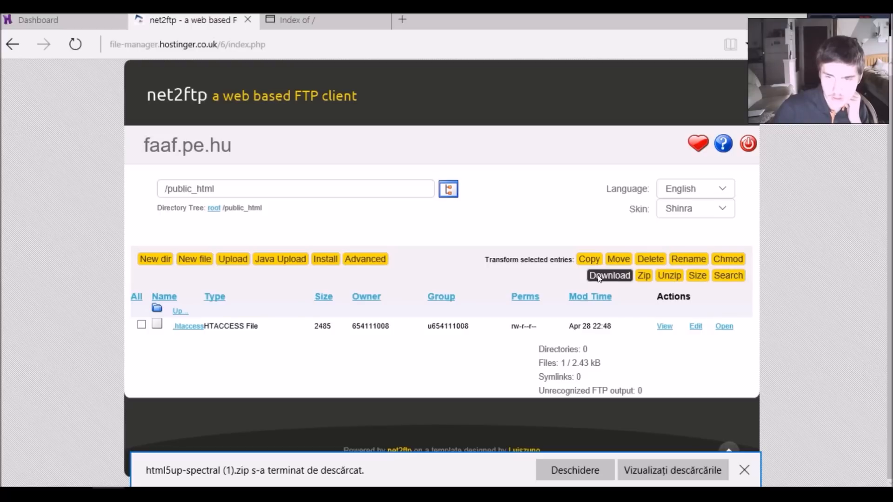
{"action": "mouse_move", "coordinate": [280, 259]}
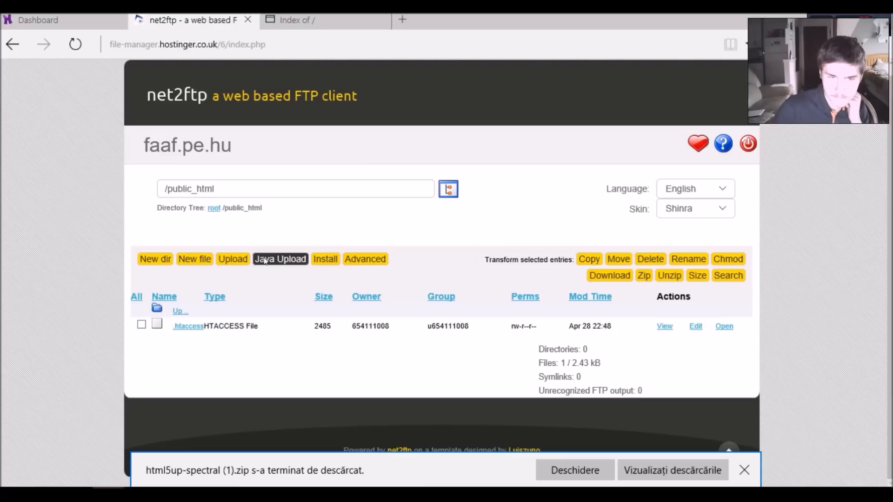
{"action": "left_click", "coordinate": [232, 259]}
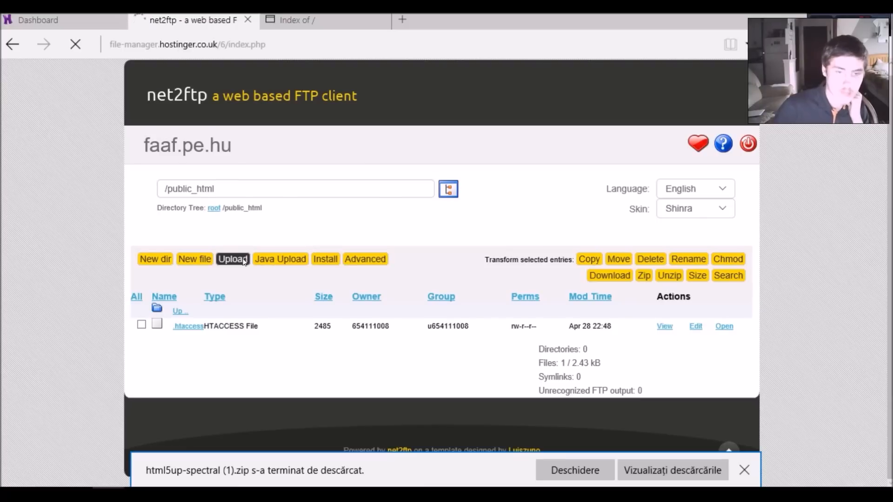
{"action": "left_click", "coordinate": [232, 259]}
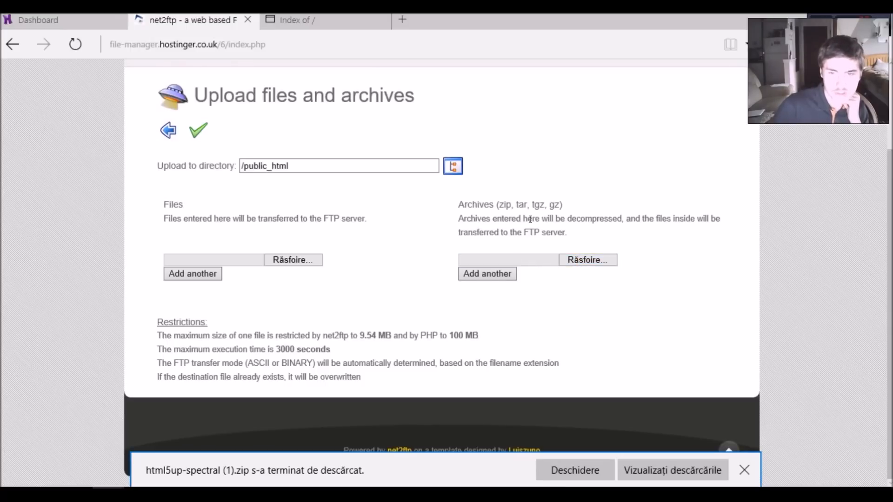
{"action": "mouse_move", "coordinate": [548, 224]}
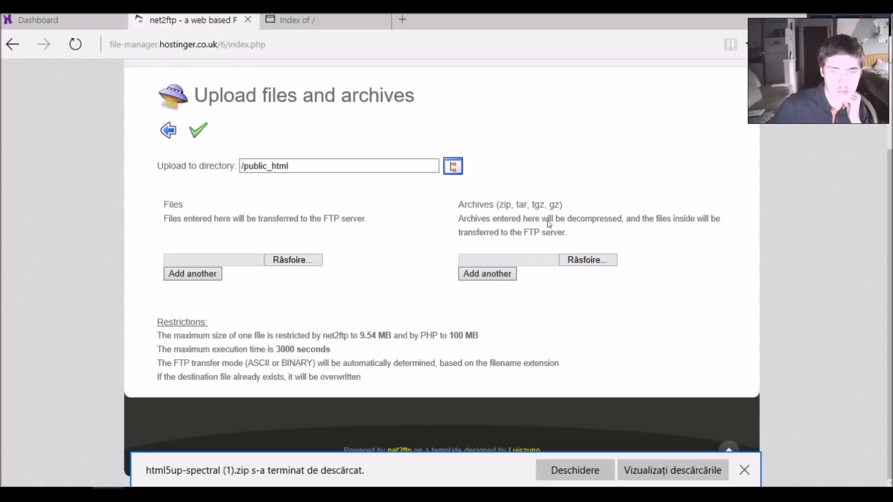
{"action": "mouse_move", "coordinate": [584, 269]}
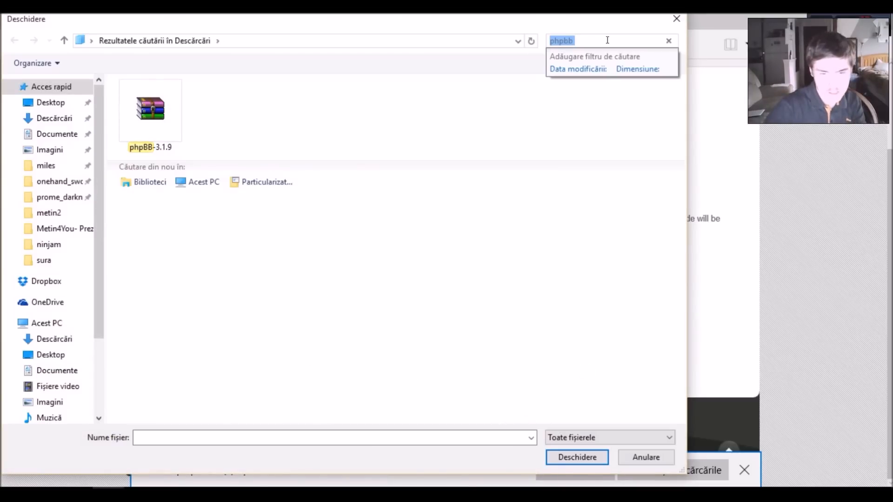
Pick html5up-spectral (1).zip from Downloads as an archive and submit the upload.
{"action": "type", "text": "spe"}
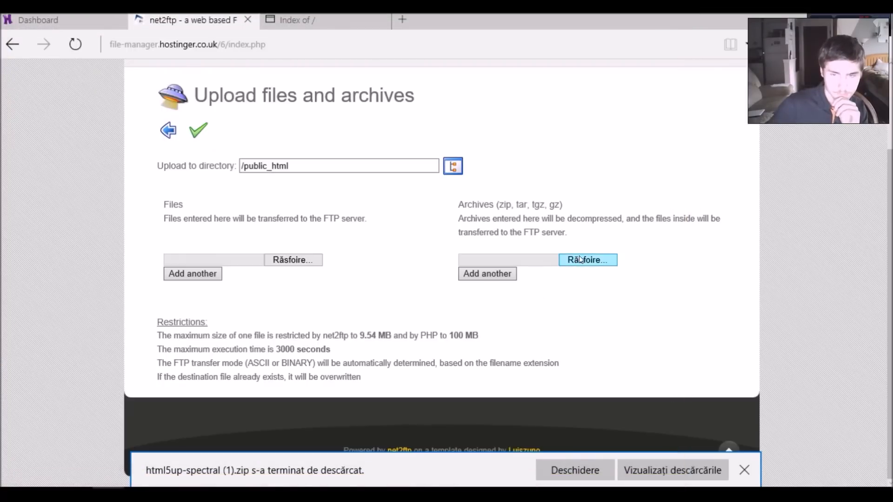
{"action": "mouse_move", "coordinate": [576, 270]}
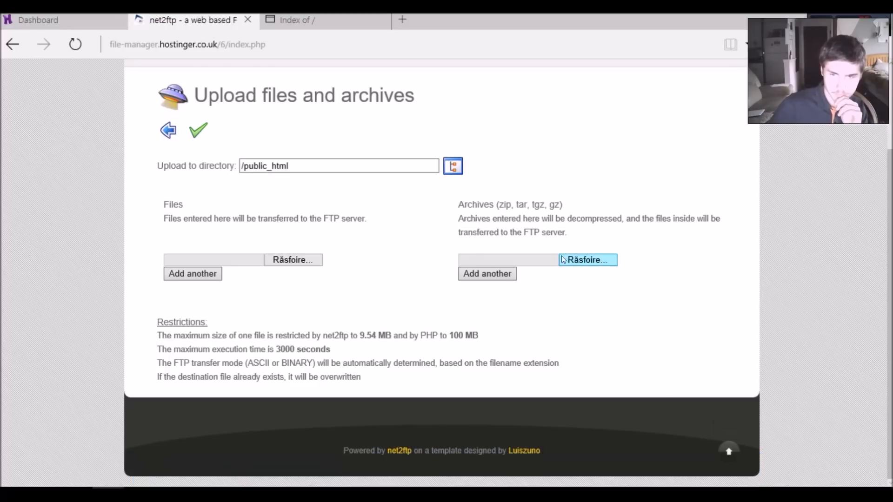
{"action": "left_click", "coordinate": [587, 260]}
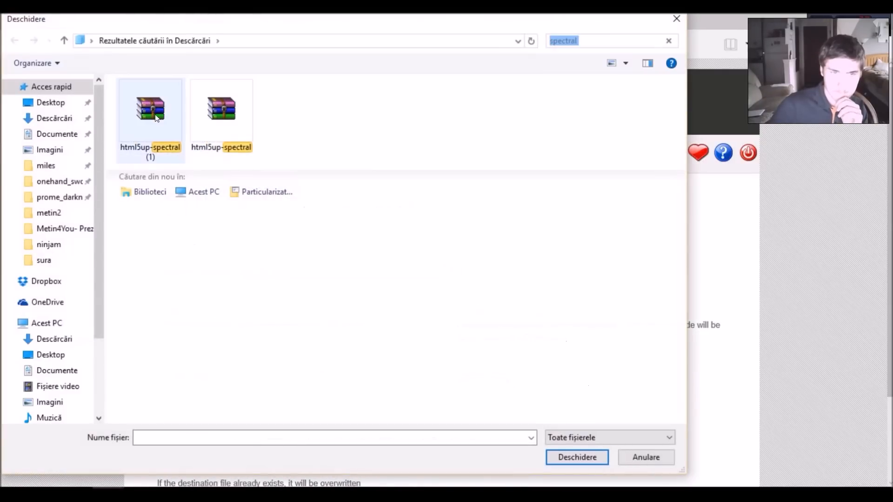
{"action": "left_click", "coordinate": [576, 457]}
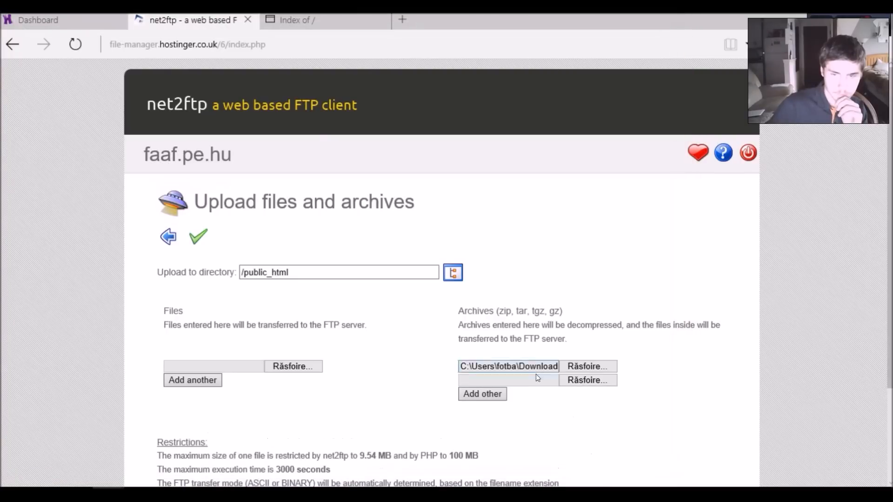
{"action": "left_click", "coordinate": [198, 237]}
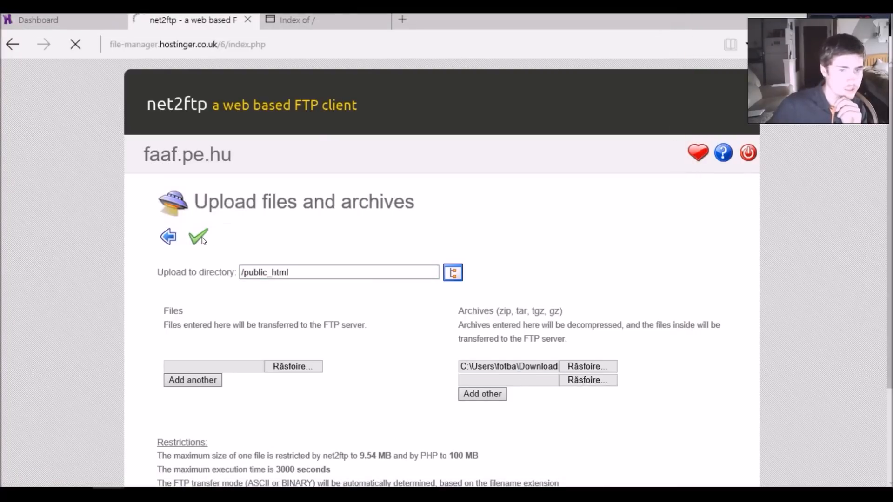
Check the unpack log, then switch to the faaf.pe.hu tab.
{"action": "left_click", "coordinate": [198, 236]}
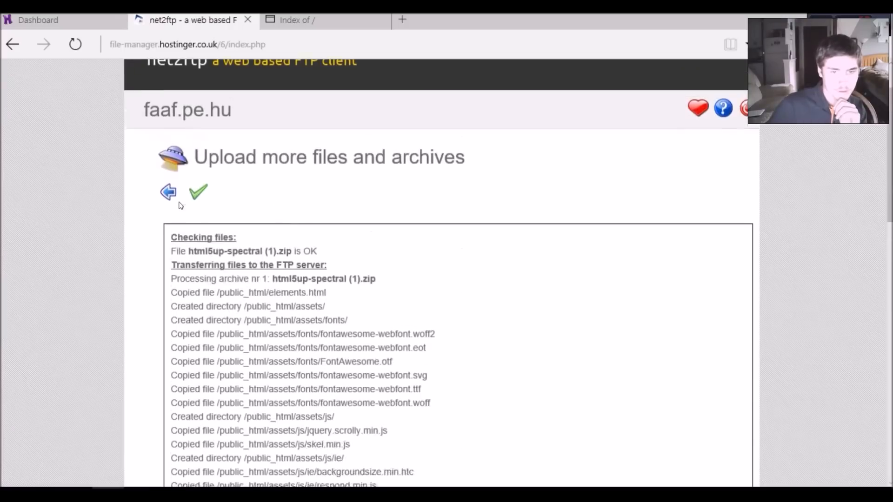
{"action": "left_click", "coordinate": [297, 20]}
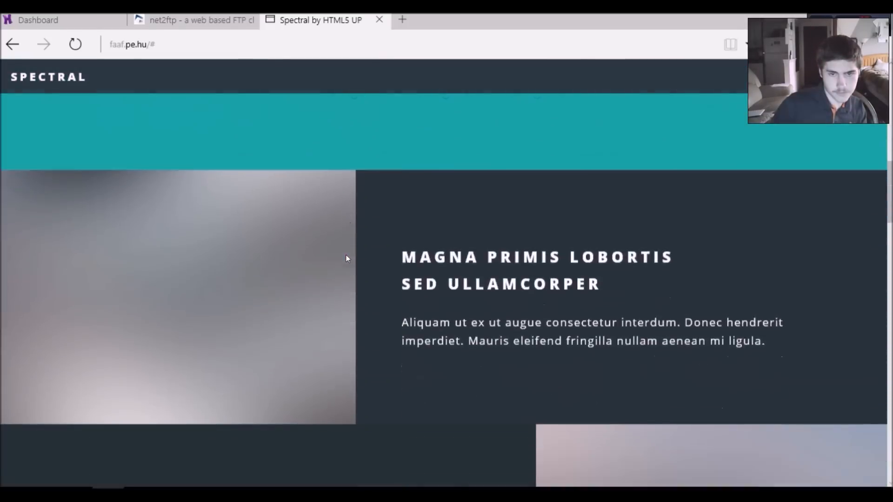
Return to the top of faaf.pe.hu and select the SPECTRAL banner title text.
{"action": "scroll", "scroll_direction": "up", "scroll_amount": 3}
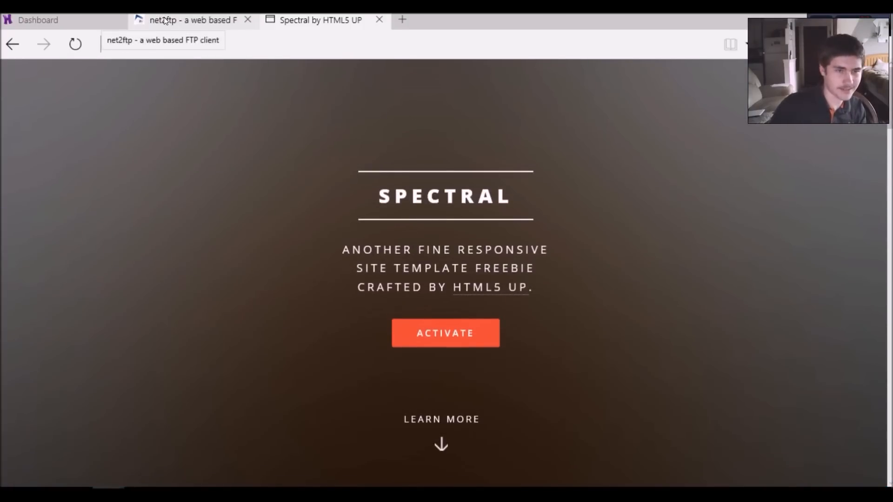
{"action": "left_click", "coordinate": [319, 20]}
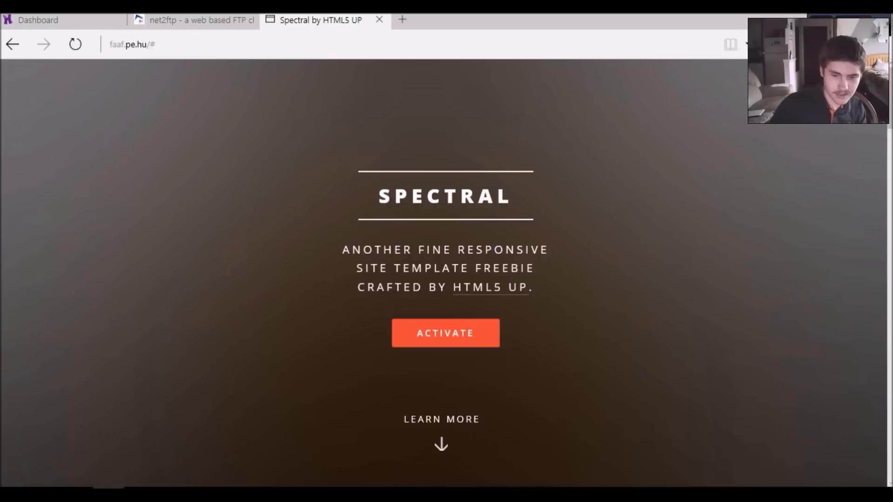
{"action": "left_click_drag", "start_coordinate": [379, 195], "coordinate": [548, 249]}
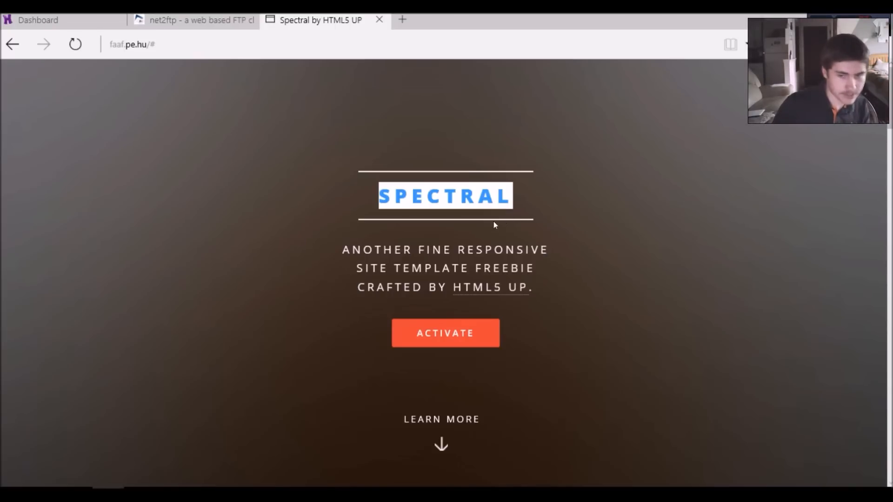
{"action": "left_click_drag", "start_coordinate": [494, 225], "coordinate": [352, 268]}
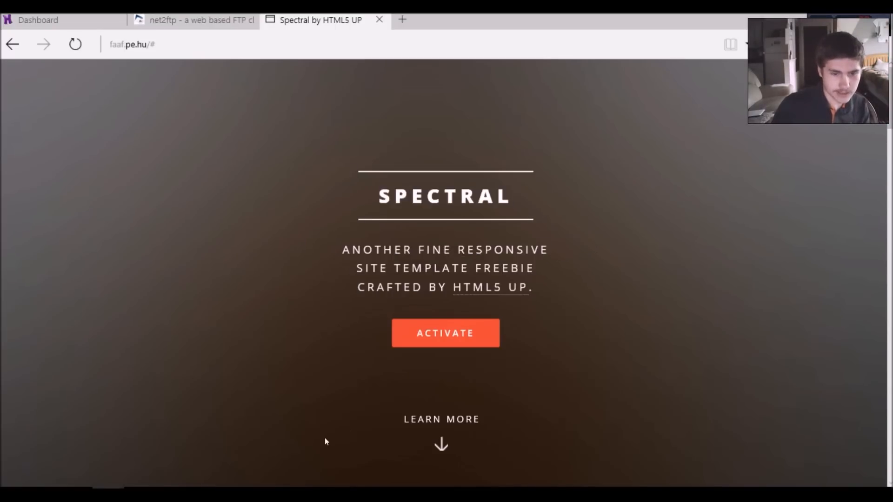
{"action": "mouse_move", "coordinate": [390, 306]}
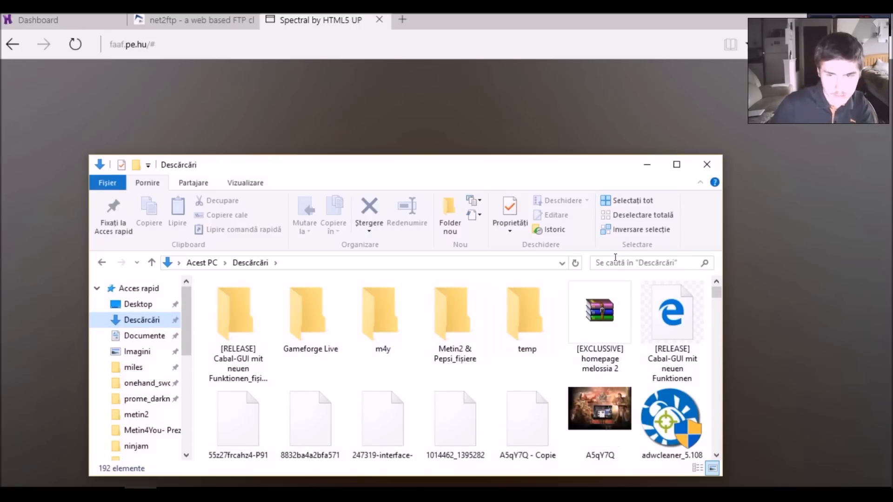
Search Downloads for 'spectral' and open the Spectral zip in WinRAR.
{"action": "type", "text": "s"}
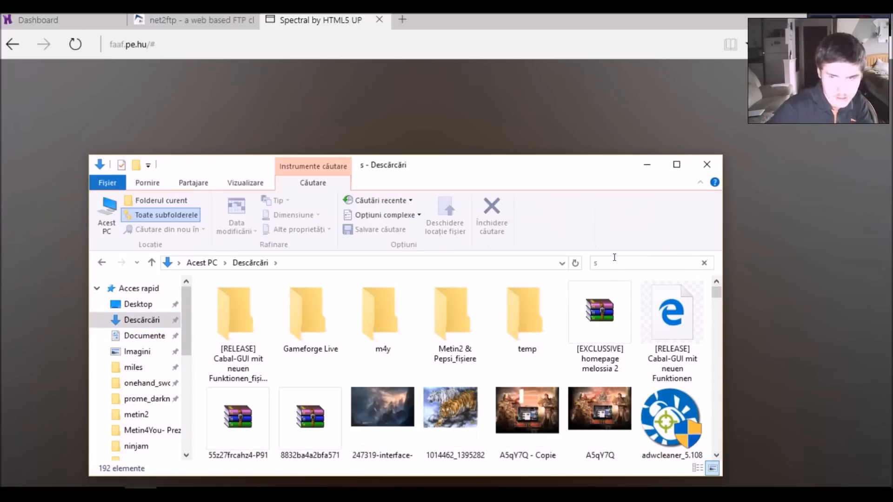
{"action": "type", "text": "pectral"}
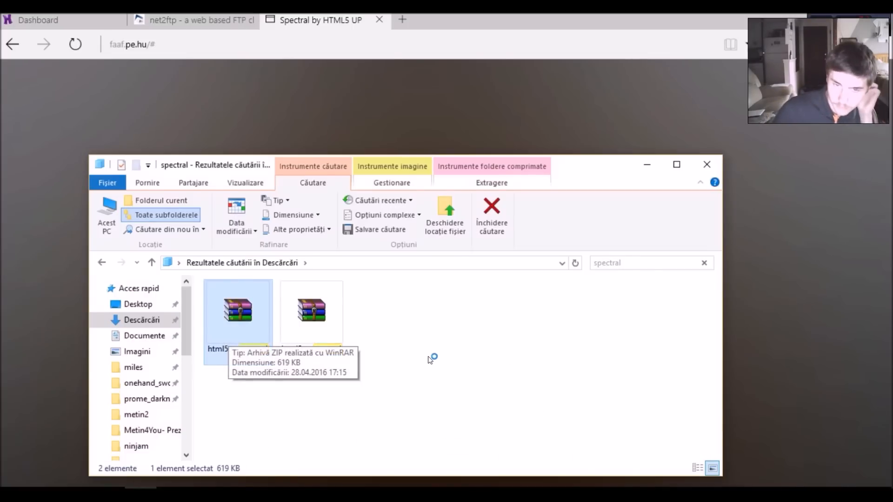
{"action": "double_click", "coordinate": [238, 308]}
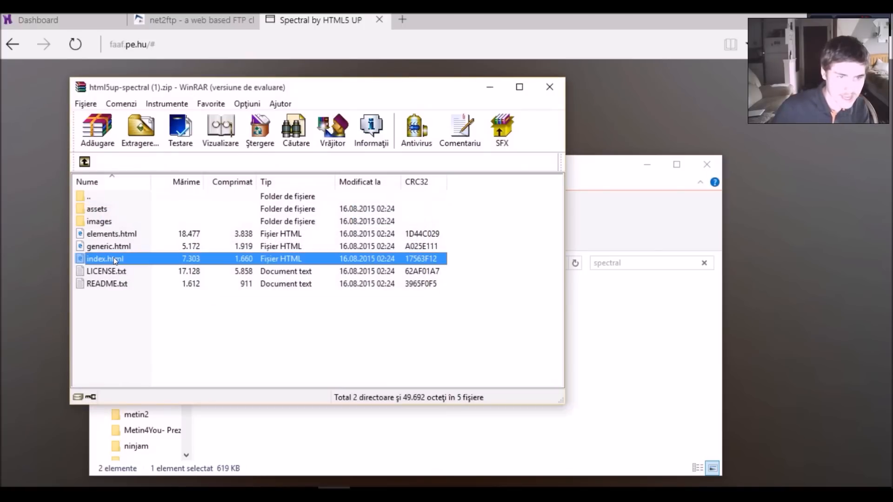
Extract index.html from the archive into a new Downloads folder named sdfds.
{"action": "left_click", "coordinate": [103, 259]}
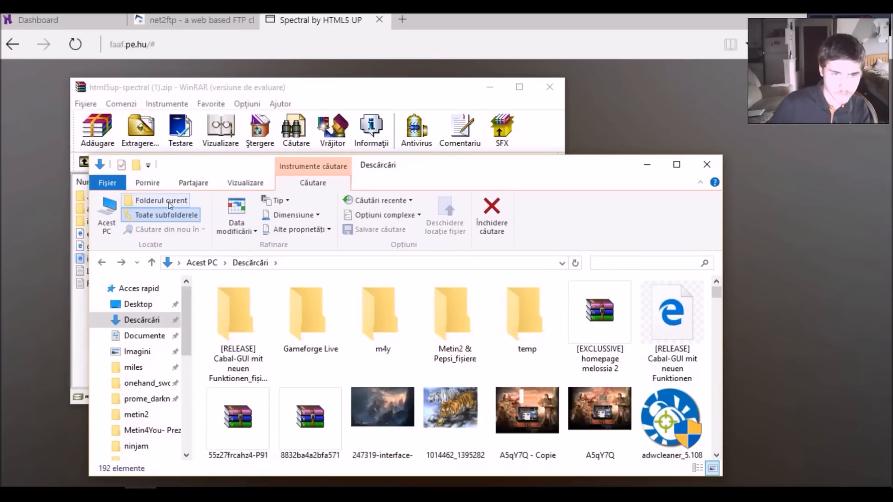
{"action": "left_click", "coordinate": [167, 215]}
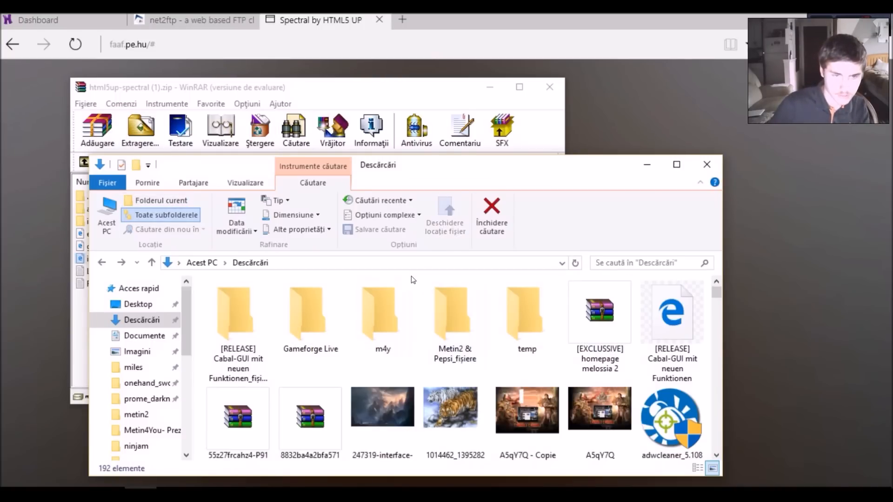
{"action": "left_click", "coordinate": [454, 312]}
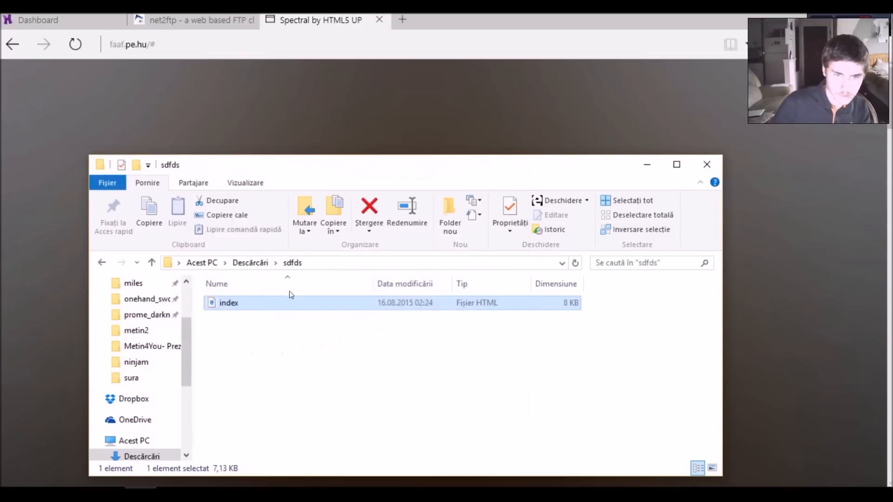
{"action": "right_click", "coordinate": [229, 302]}
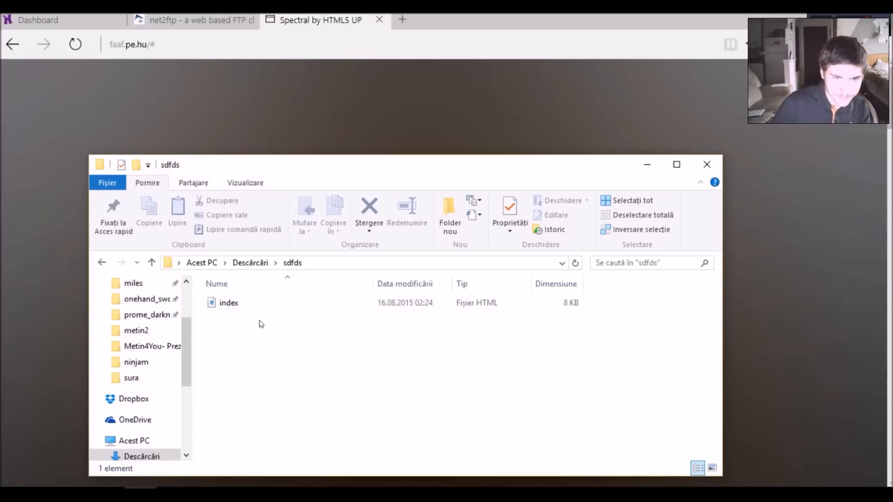
Open the extracted index.html from sdfds in Notepad++ via Edit with Notepad++.
{"action": "right_click", "coordinate": [228, 302]}
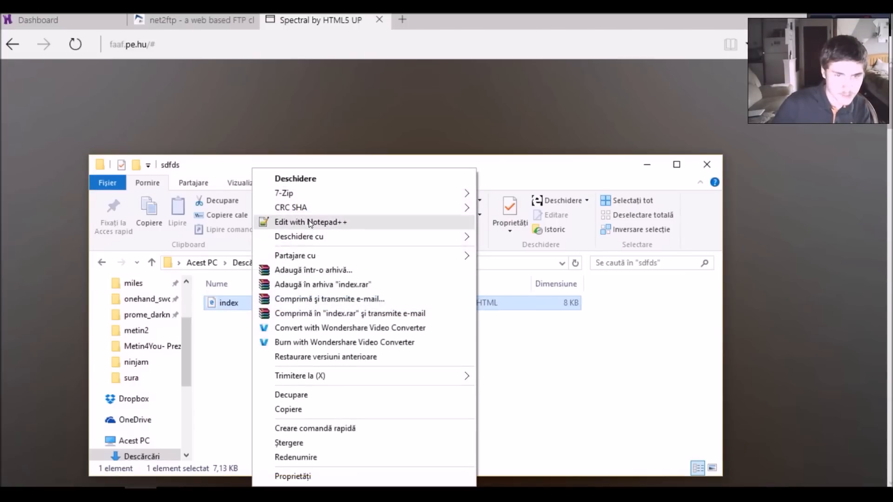
{"action": "left_click", "coordinate": [425, 379]}
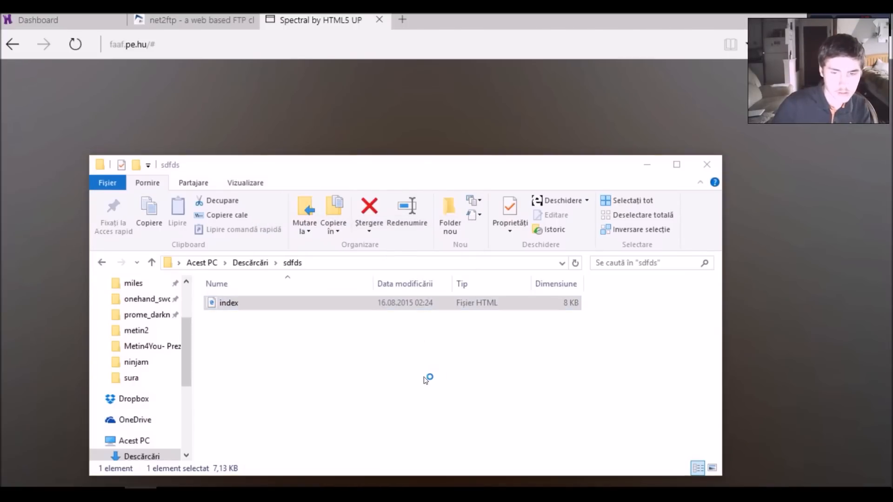
{"action": "double_click", "coordinate": [229, 302]}
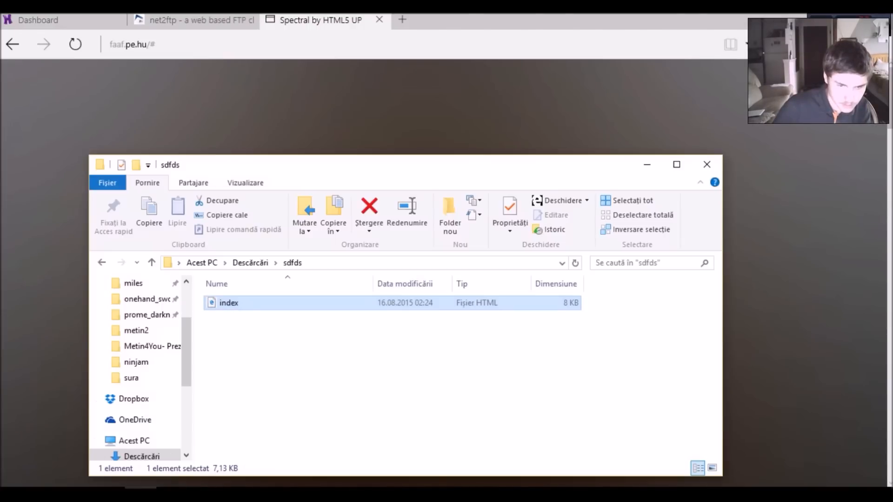
{"action": "double_click", "coordinate": [229, 303]}
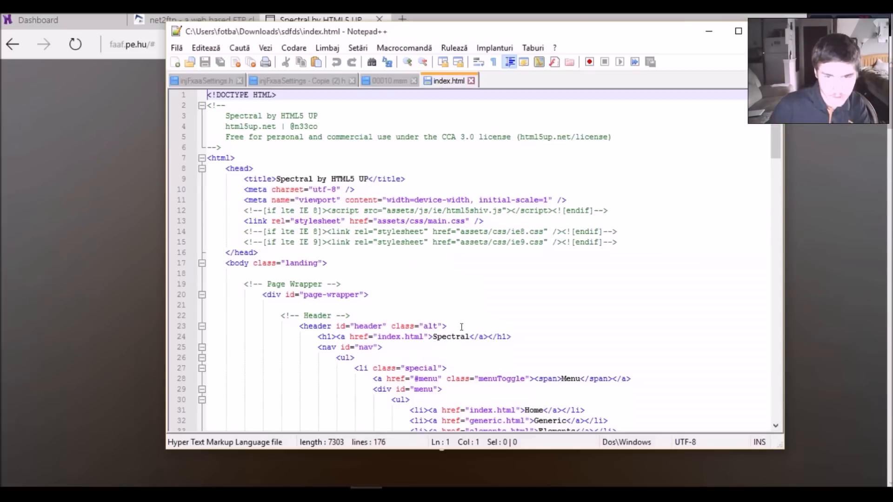
Replace the 'Spectral' header title with Emil2D.
{"action": "double_click", "coordinate": [451, 336]}
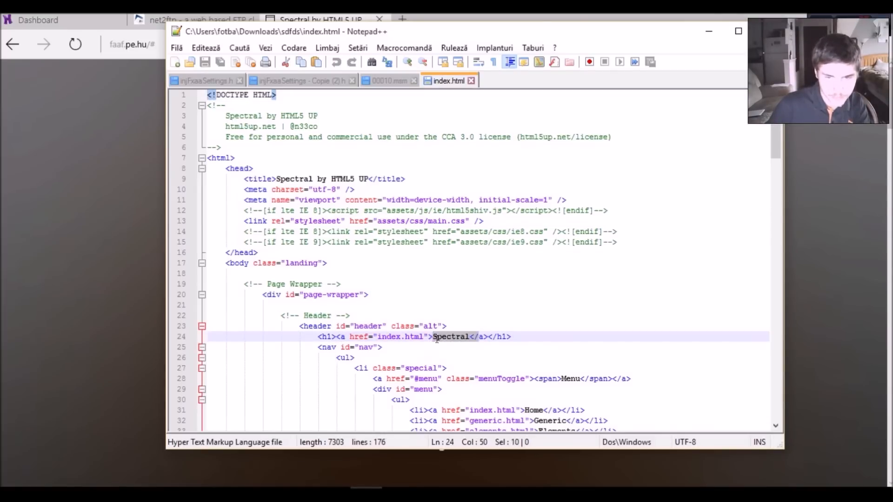
{"action": "type", "text": "Emila"}
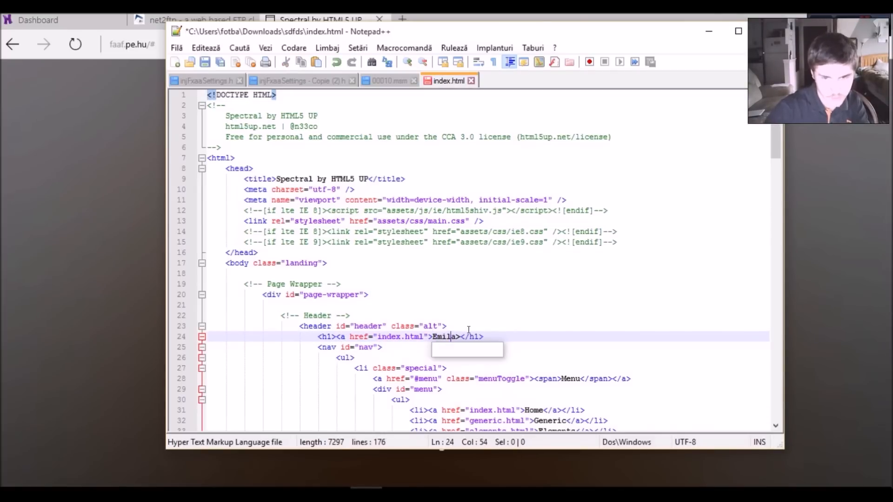
{"action": "type", "text": "2Da"}
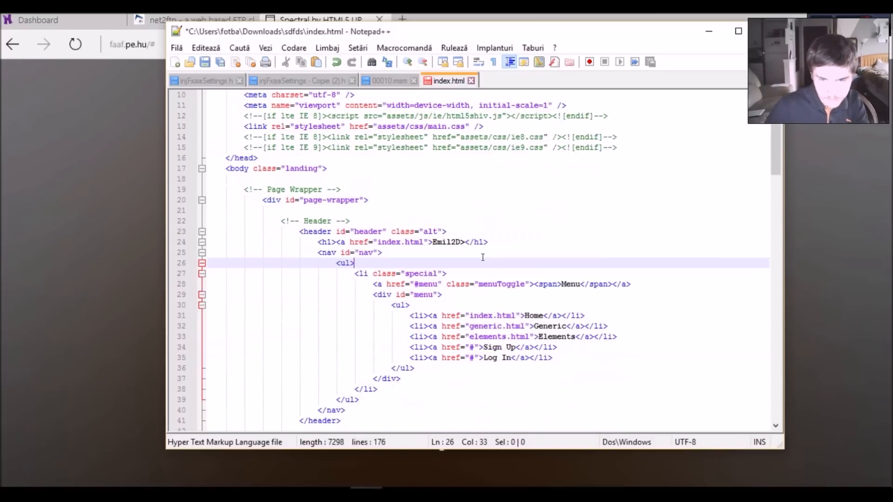
Overwrite the banner heading and tagline lines with placeholder text like 'test' and 'fasfas'.
{"action": "double_click", "coordinate": [534, 316]}
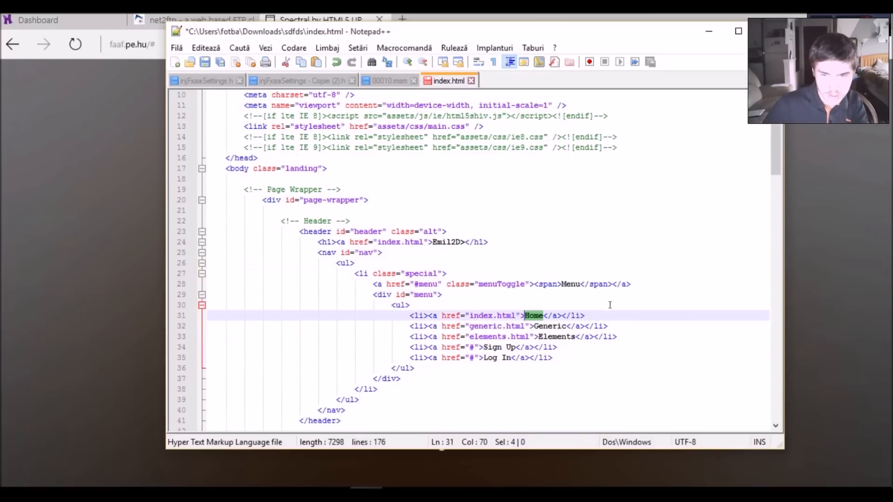
{"action": "mouse_move", "coordinate": [495, 287]}
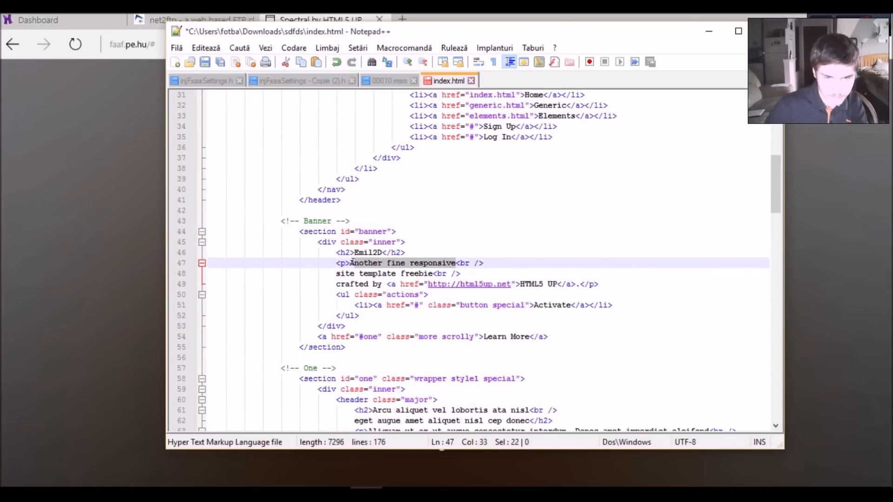
{"action": "type", "text": "IDKK<br />"}
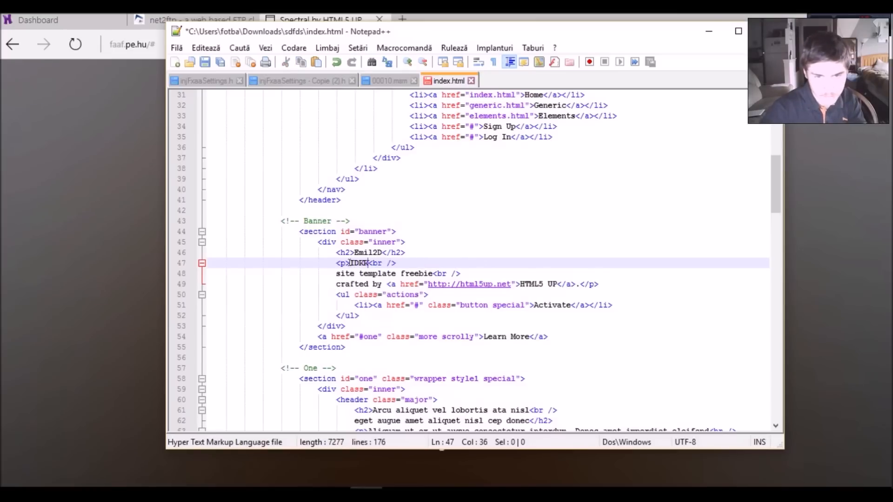
{"action": "type", "text": "KKKK"}
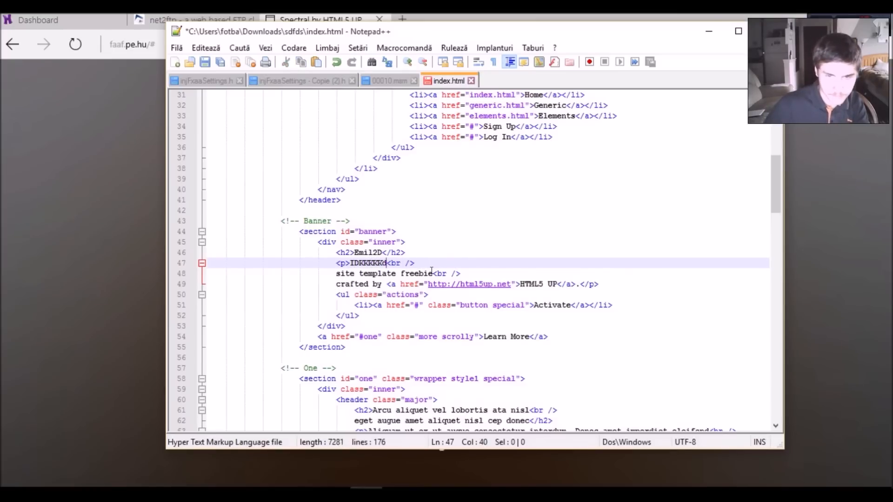
{"action": "type", "text": "test<br />"}
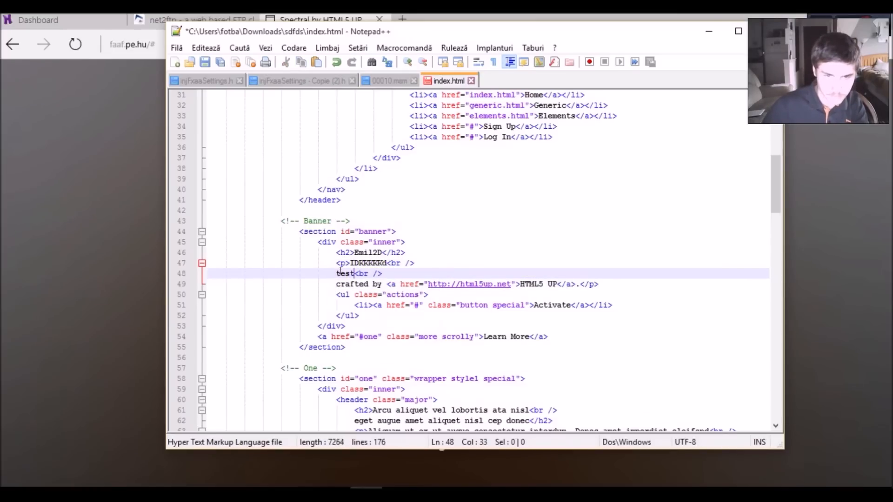
{"action": "left_click_drag", "start_coordinate": [387, 284], "coordinate": [513, 284]}
{"action": "type", "text": "t"}
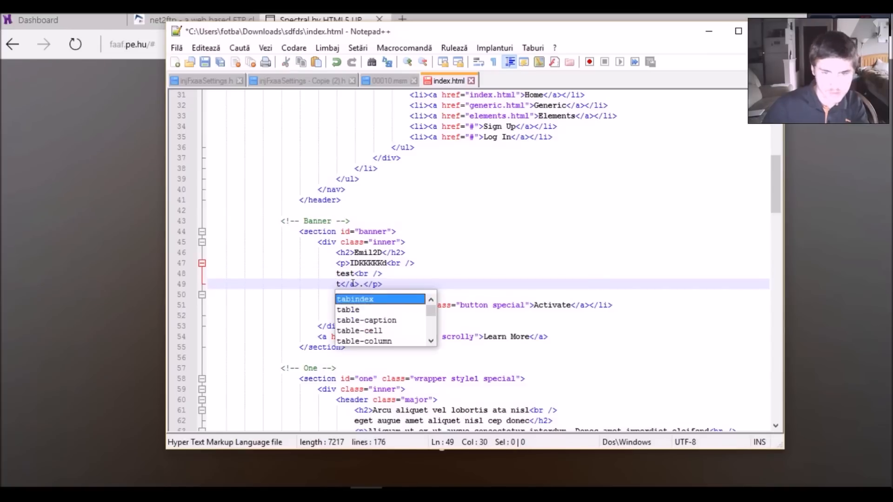
{"action": "type", "text": "fasfas"}
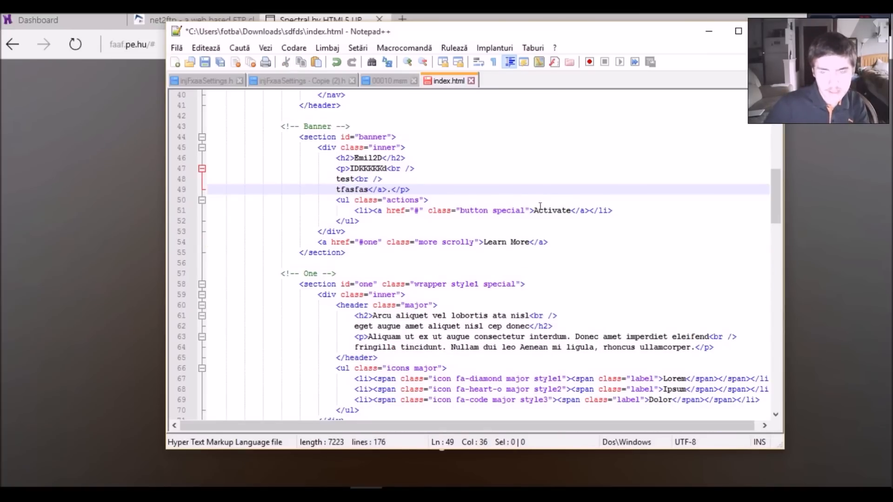
{"action": "scroll", "scroll_direction": "down", "scroll_amount": 3}
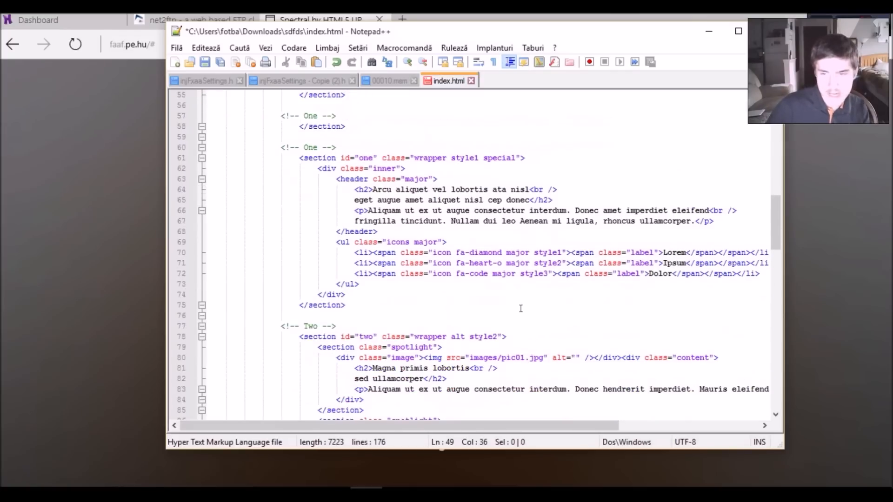
{"action": "scroll", "scroll_direction": "down", "scroll_amount": 3}
{"action": "type", "text": ".png"}
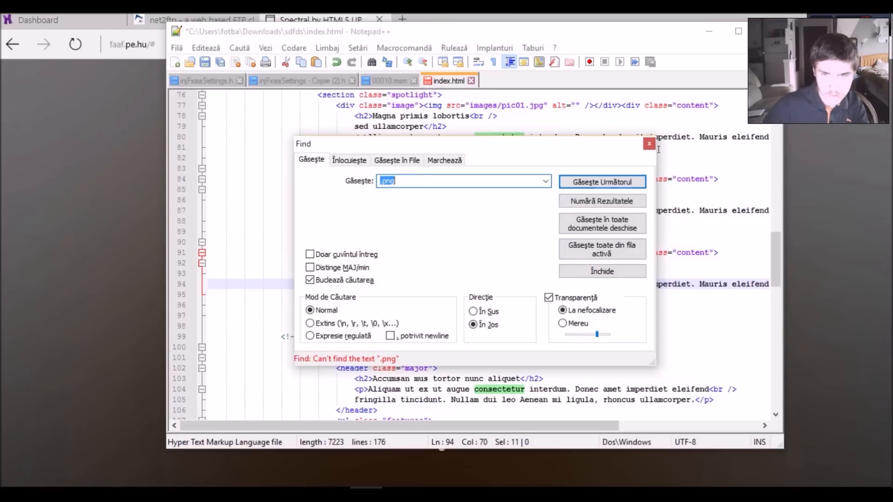
Search for '.jpg', locating the images/pic01.jpg reference on line 77.
{"action": "type", "text": "j"}
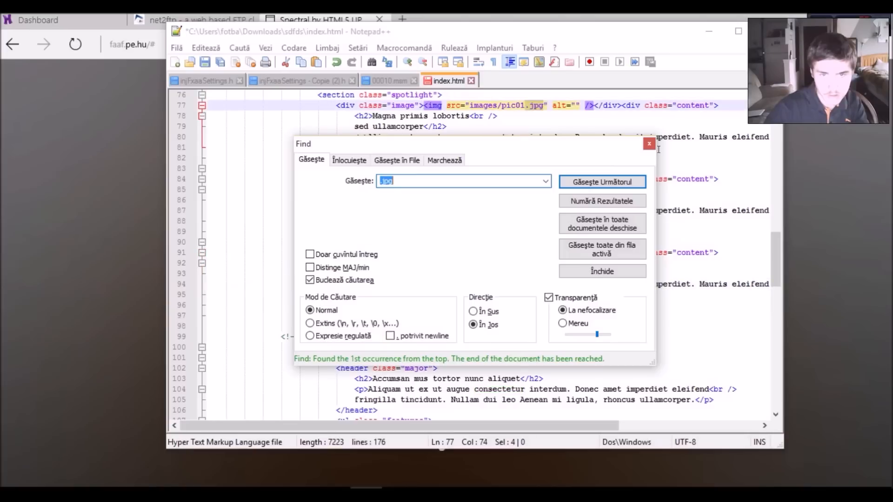
{"action": "left_click", "coordinate": [602, 271]}
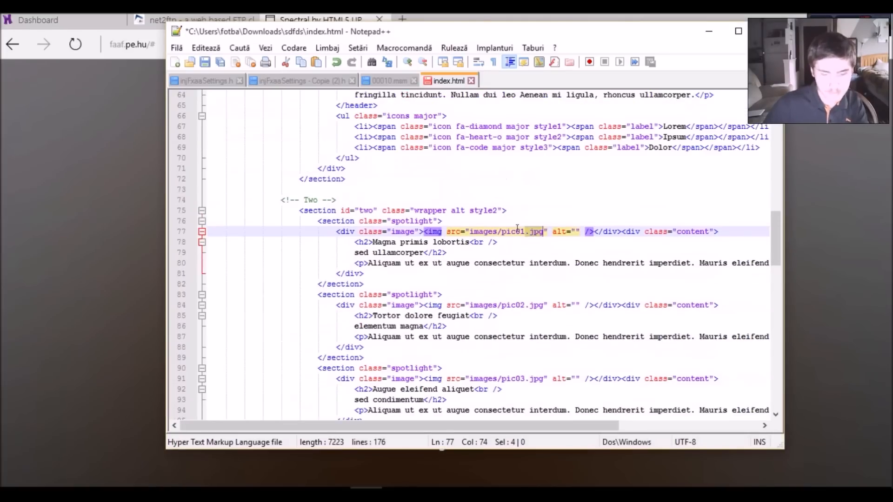
{"action": "key", "text": "Ctrl+f"}
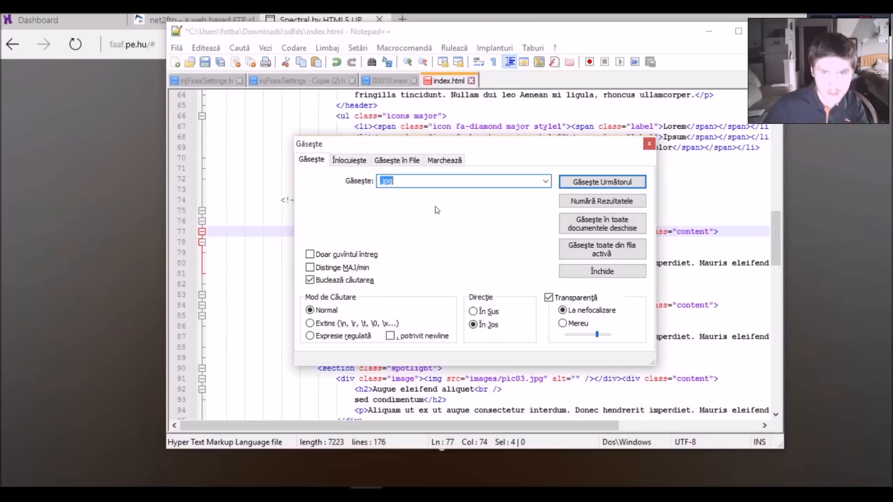
{"action": "left_click", "coordinate": [602, 271]}
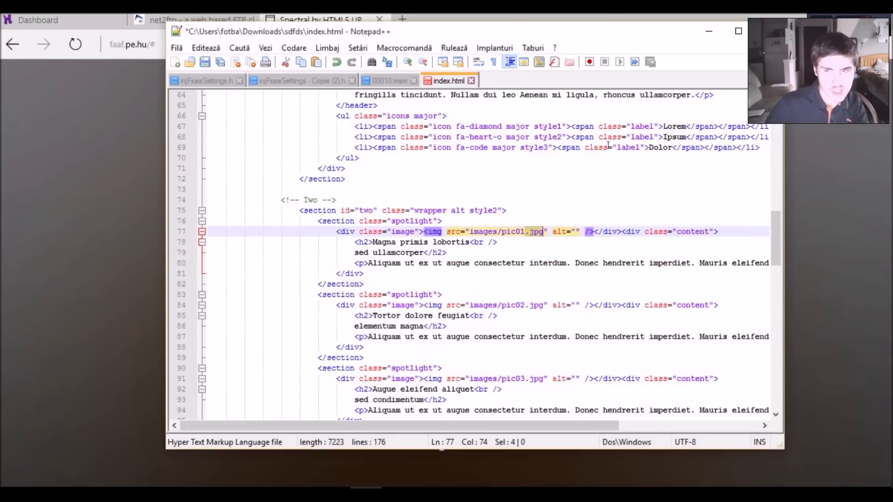
Glance at the server listing, then save the edited index.html in Notepad++.
{"action": "left_click", "coordinate": [188, 20]}
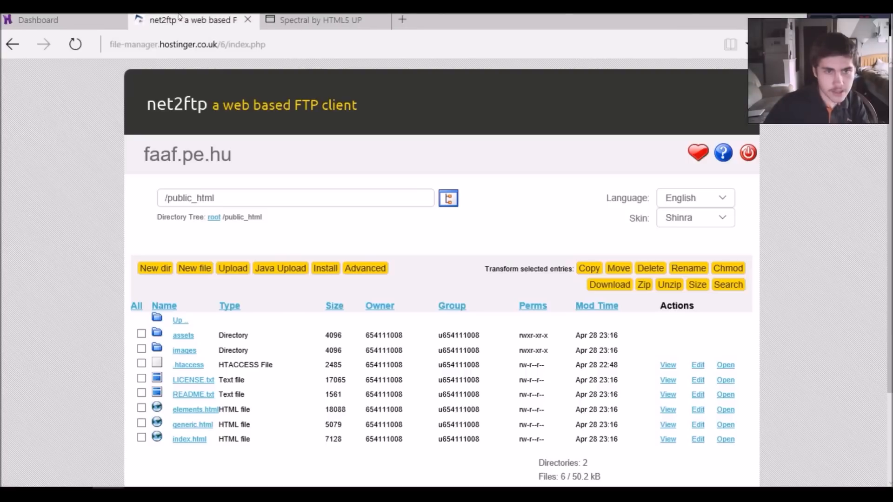
{"action": "left_click", "coordinate": [195, 409]}
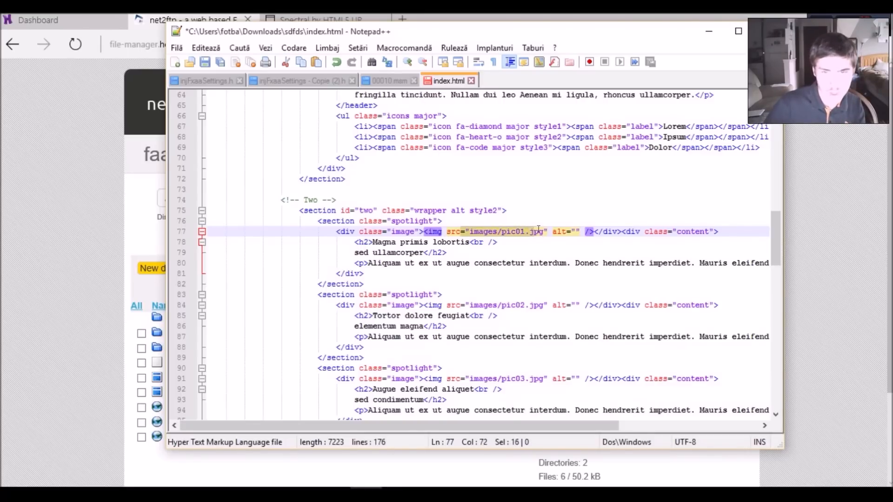
{"action": "left_click", "coordinate": [499, 231]}
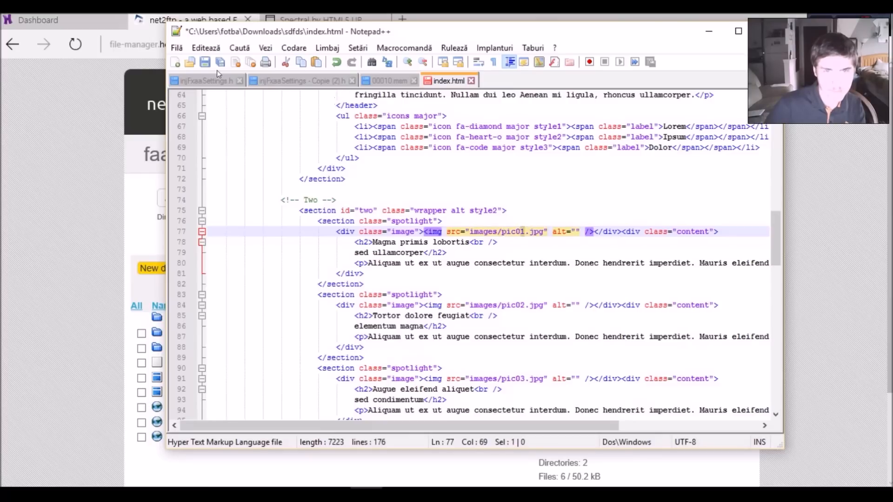
{"action": "left_click", "coordinate": [204, 61]}
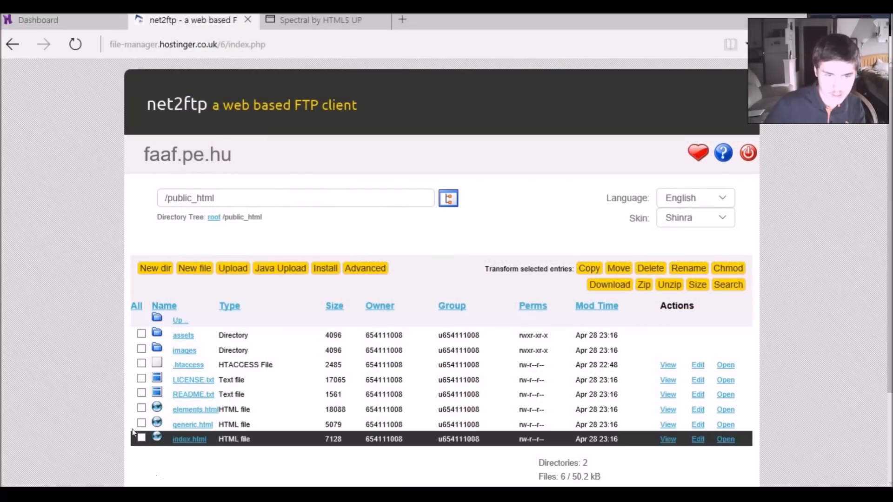
Delete the old index.html from public_html and go to the Upload page.
{"action": "left_click", "coordinate": [141, 438]}
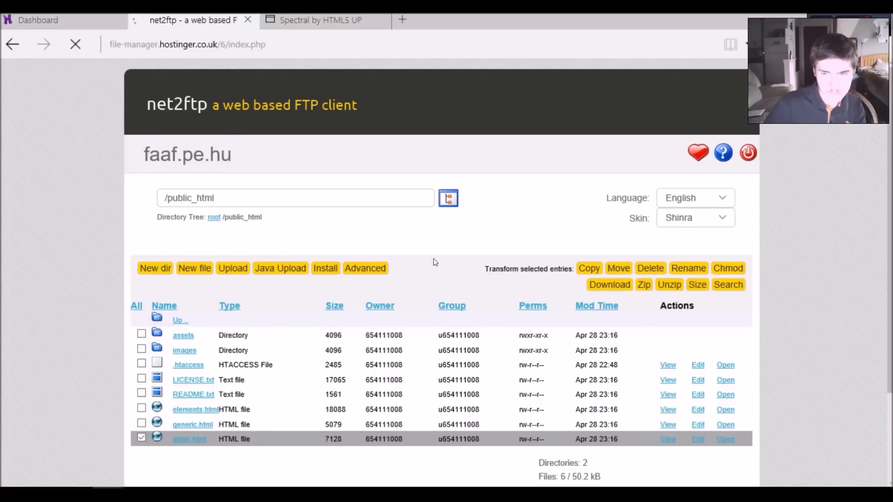
{"action": "left_click", "coordinate": [650, 268]}
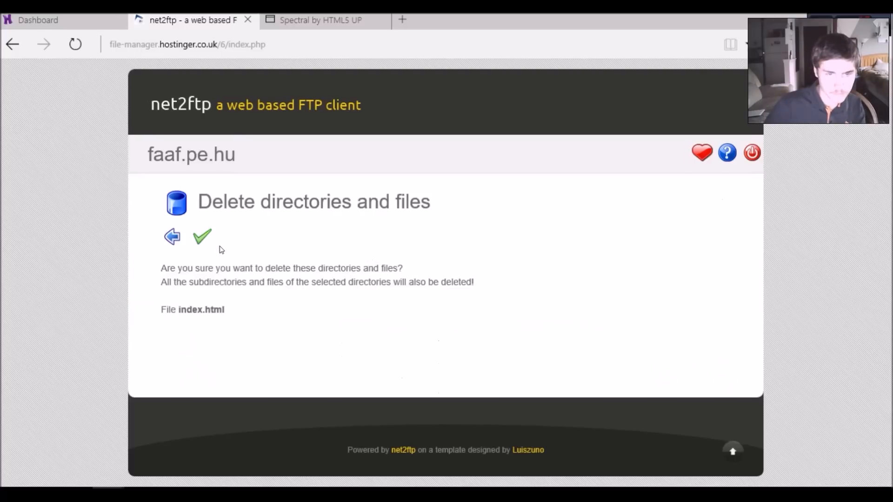
{"action": "left_click", "coordinate": [203, 236]}
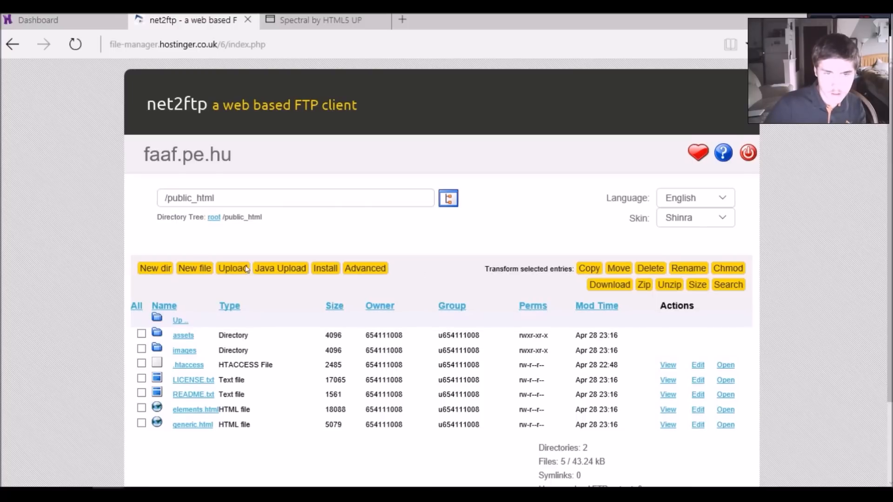
{"action": "left_click", "coordinate": [231, 269]}
{"action": "type", "text": "spectr"}
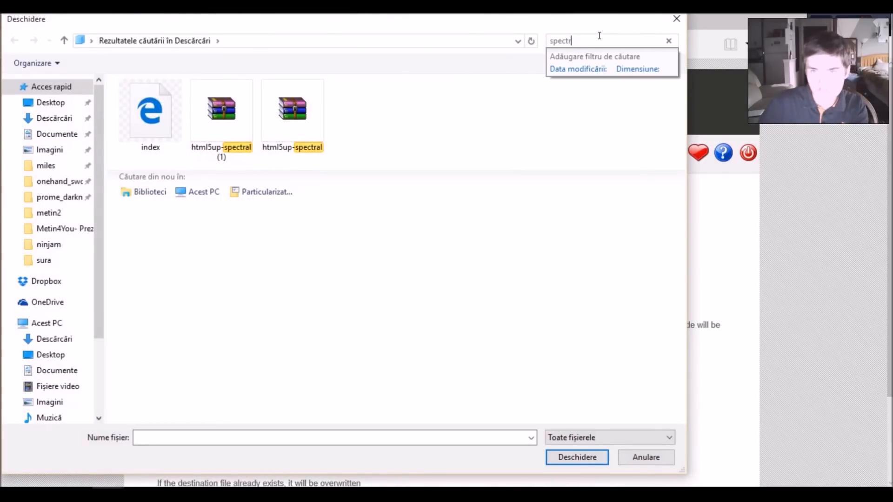
Upload index.html from Downloads\sdfds to public_html and return to the listing.
{"action": "left_click", "coordinate": [667, 40]}
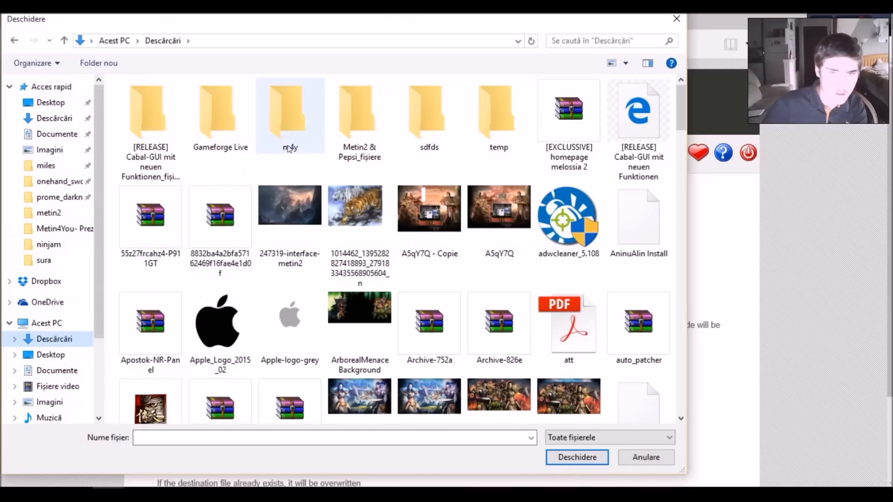
{"action": "double_click", "coordinate": [429, 114]}
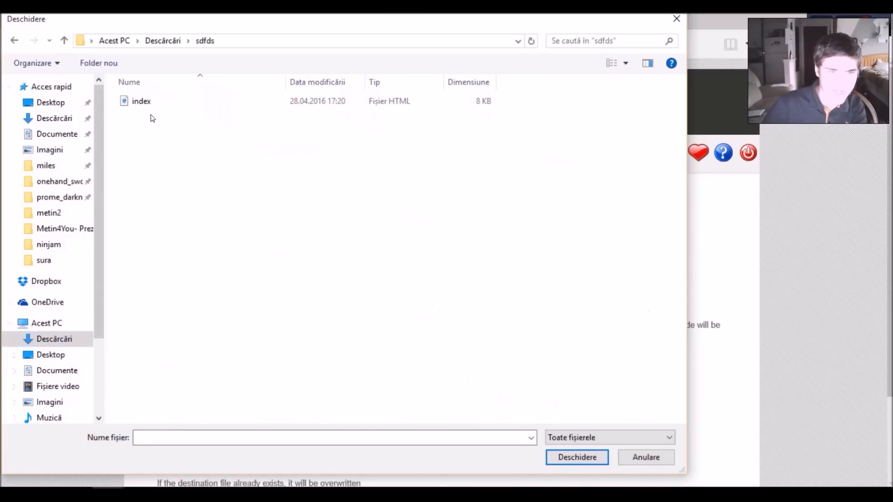
{"action": "left_click", "coordinate": [577, 457]}
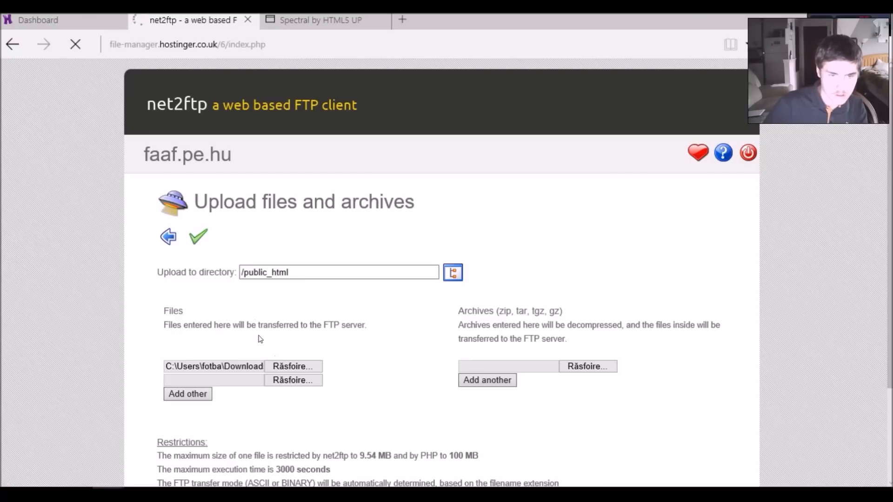
{"action": "left_click", "coordinate": [198, 237]}
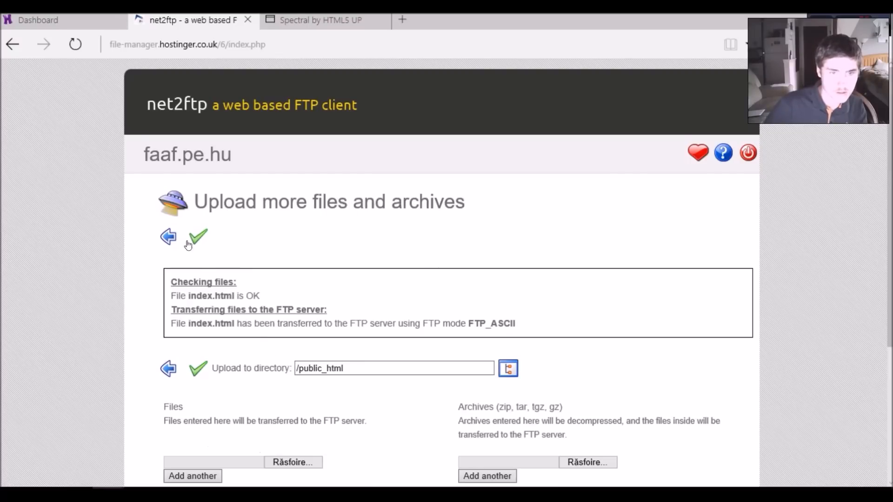
{"action": "left_click", "coordinate": [167, 237]}
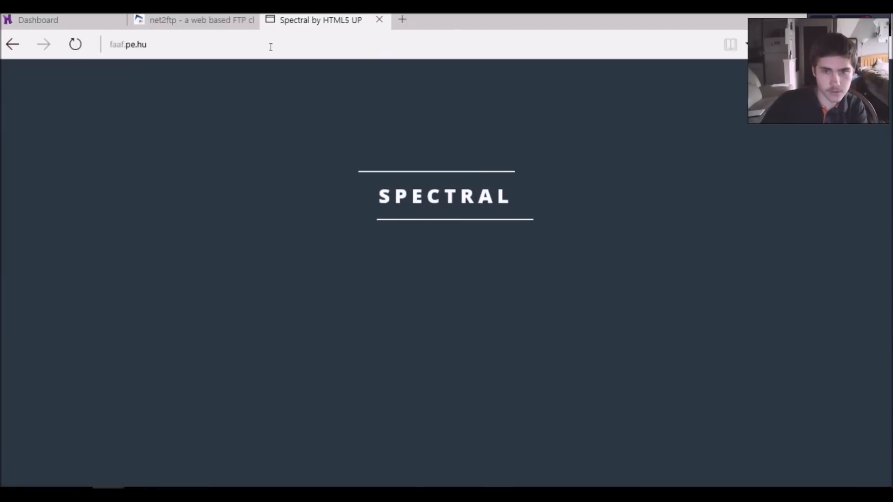
View the server's index.html code and scroll down to the Emil2D banner section.
{"action": "left_click", "coordinate": [194, 20]}
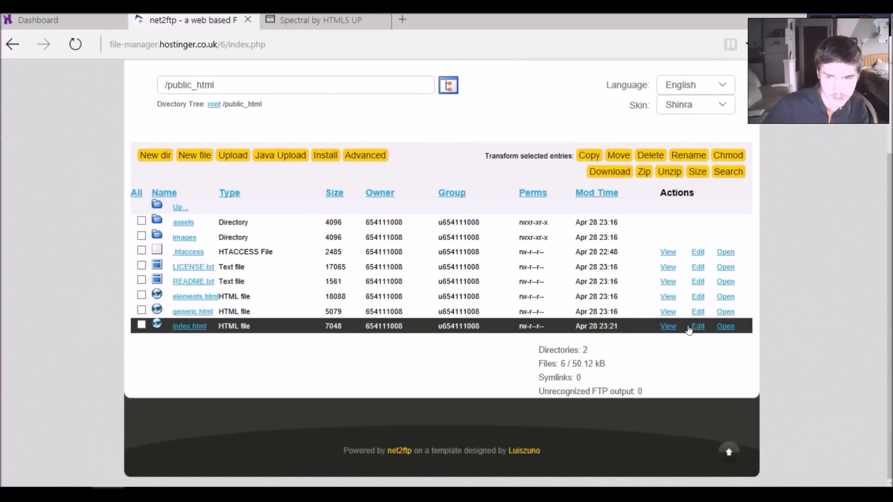
{"action": "left_click", "coordinate": [667, 325]}
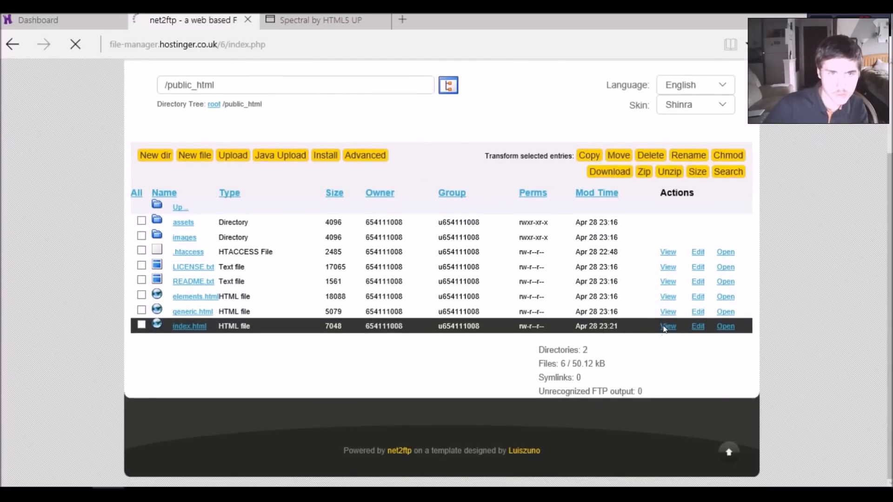
{"action": "left_click", "coordinate": [667, 326]}
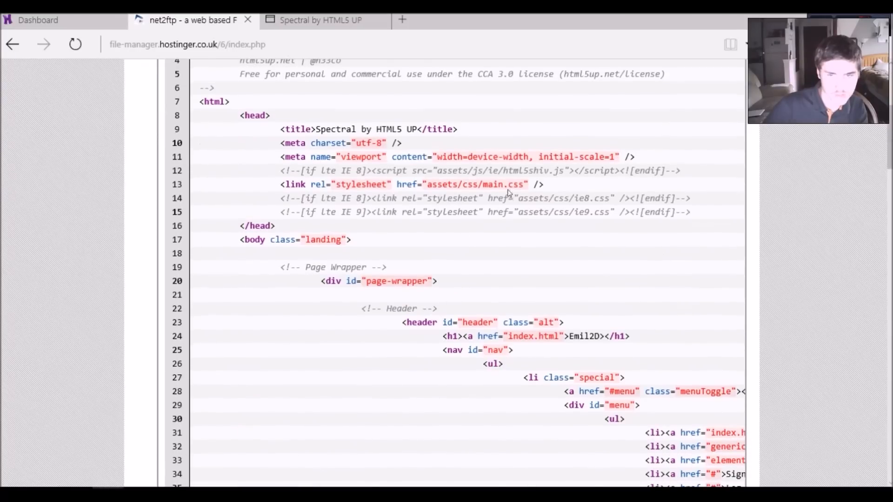
{"action": "scroll", "scroll_direction": "down", "scroll_amount": 3}
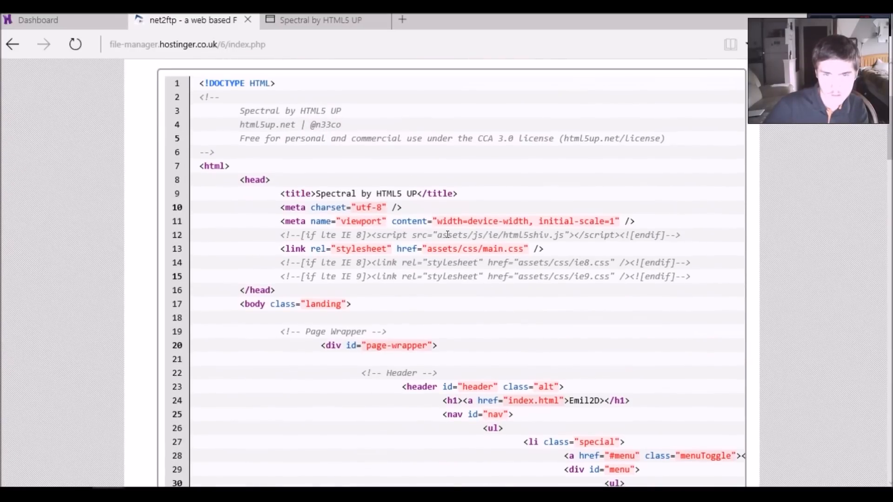
{"action": "scroll", "scroll_direction": "down", "scroll_amount": 3}
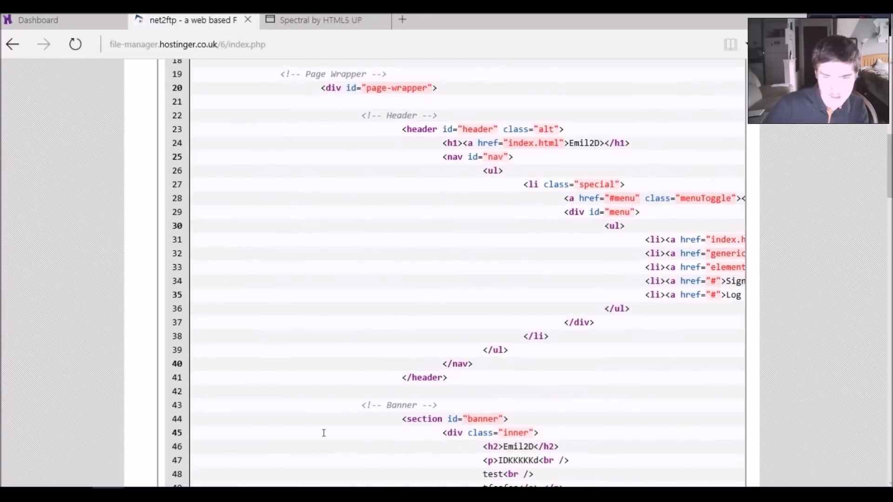
{"action": "scroll", "scroll_direction": "down", "scroll_amount": 3}
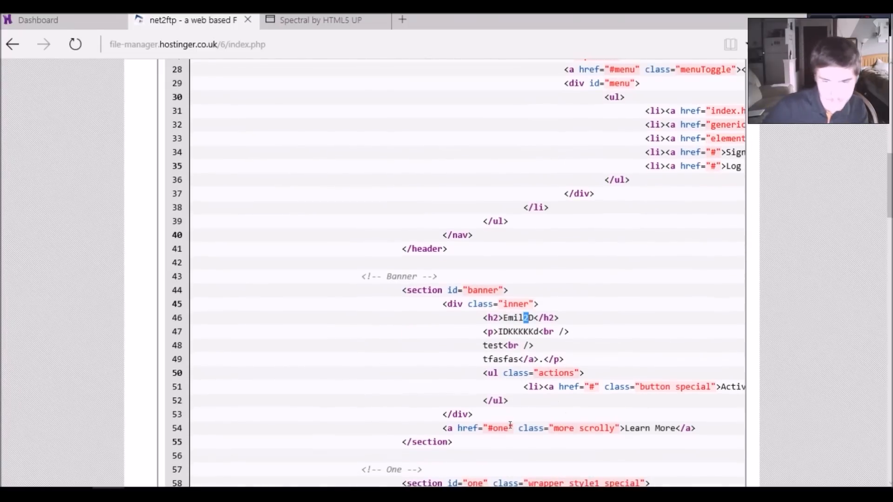
{"action": "left_click", "coordinate": [321, 20]}
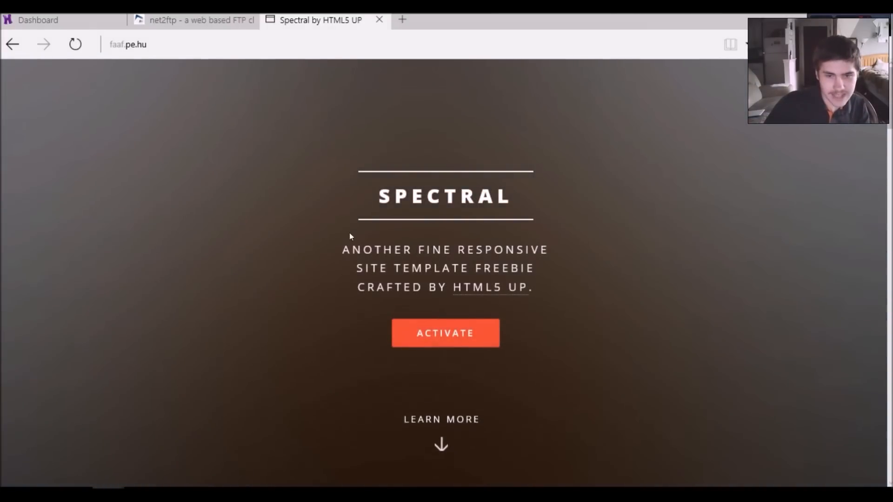
Open a new InPrivate Edge window for loading faaf.pe.hu.
{"action": "left_click_drag", "start_coordinate": [344, 249], "coordinate": [533, 287]}
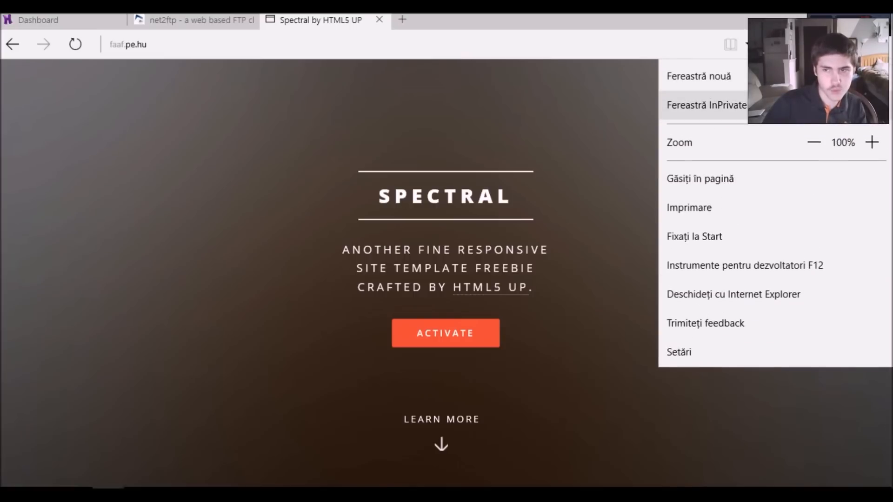
{"action": "left_click", "coordinate": [583, 140]}
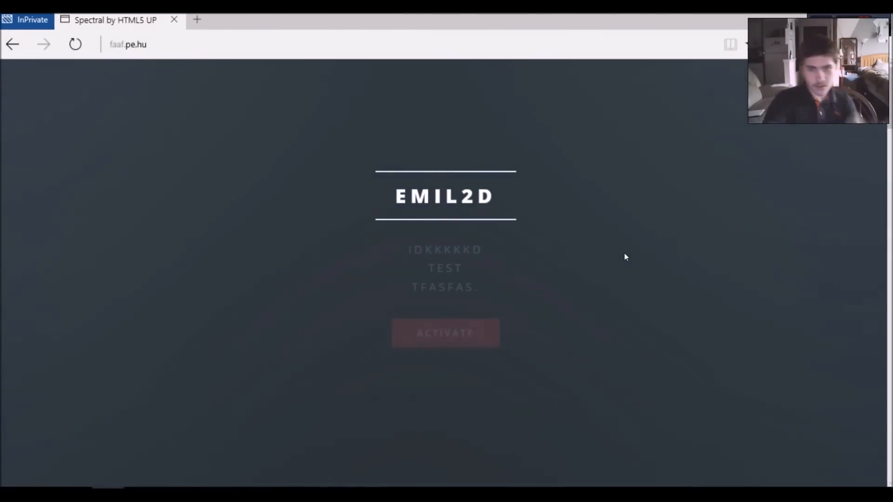
{"action": "scroll", "scroll_direction": "down", "scroll_amount": 3}
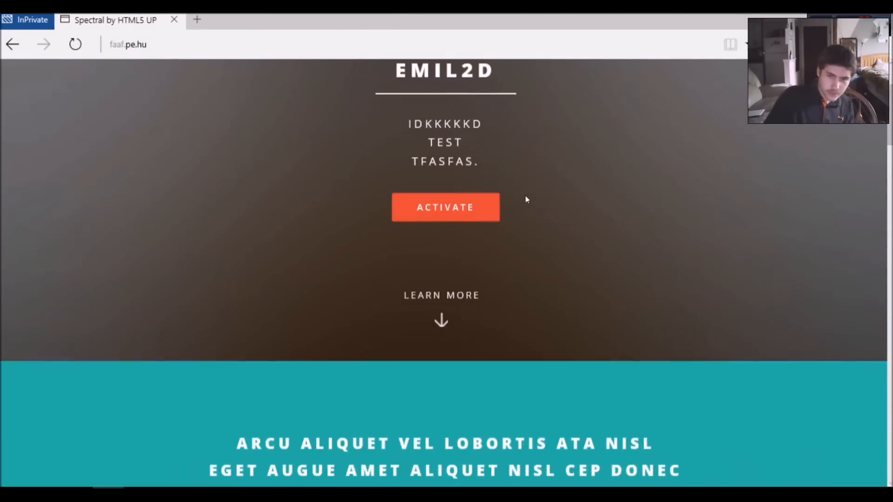
{"action": "scroll", "scroll_direction": "down", "scroll_amount": 3}
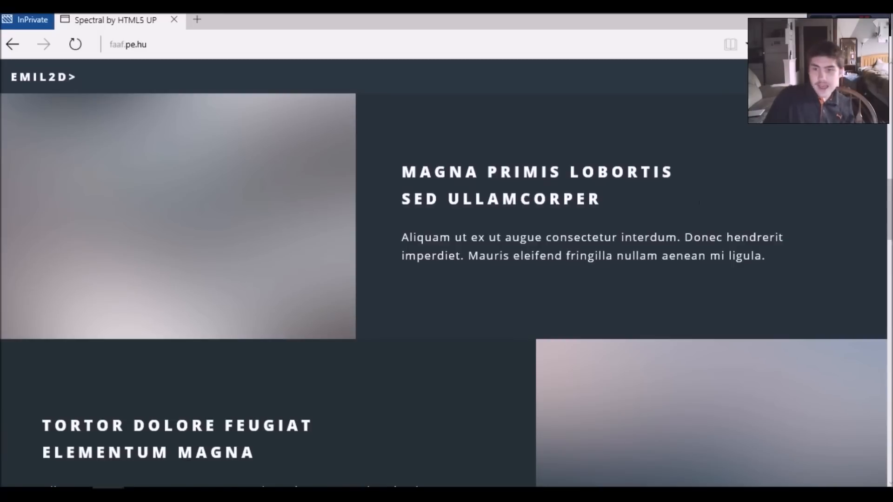
{"action": "scroll", "scroll_direction": "down", "scroll_amount": 3}
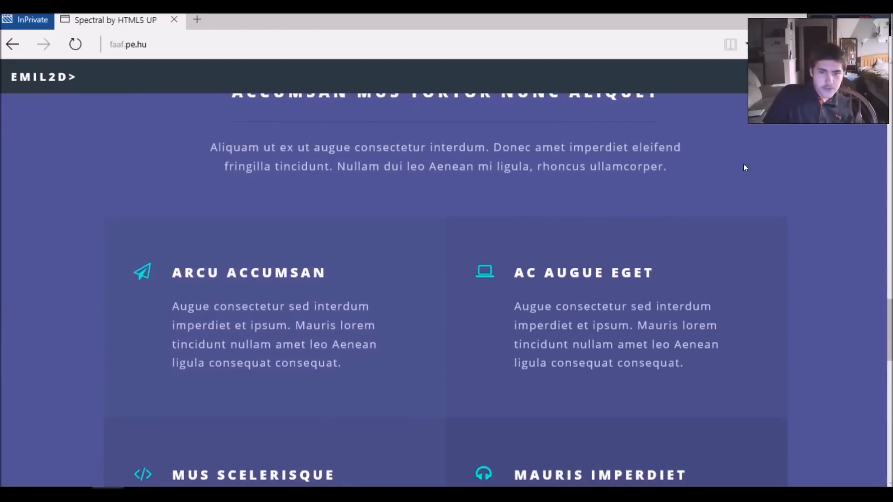